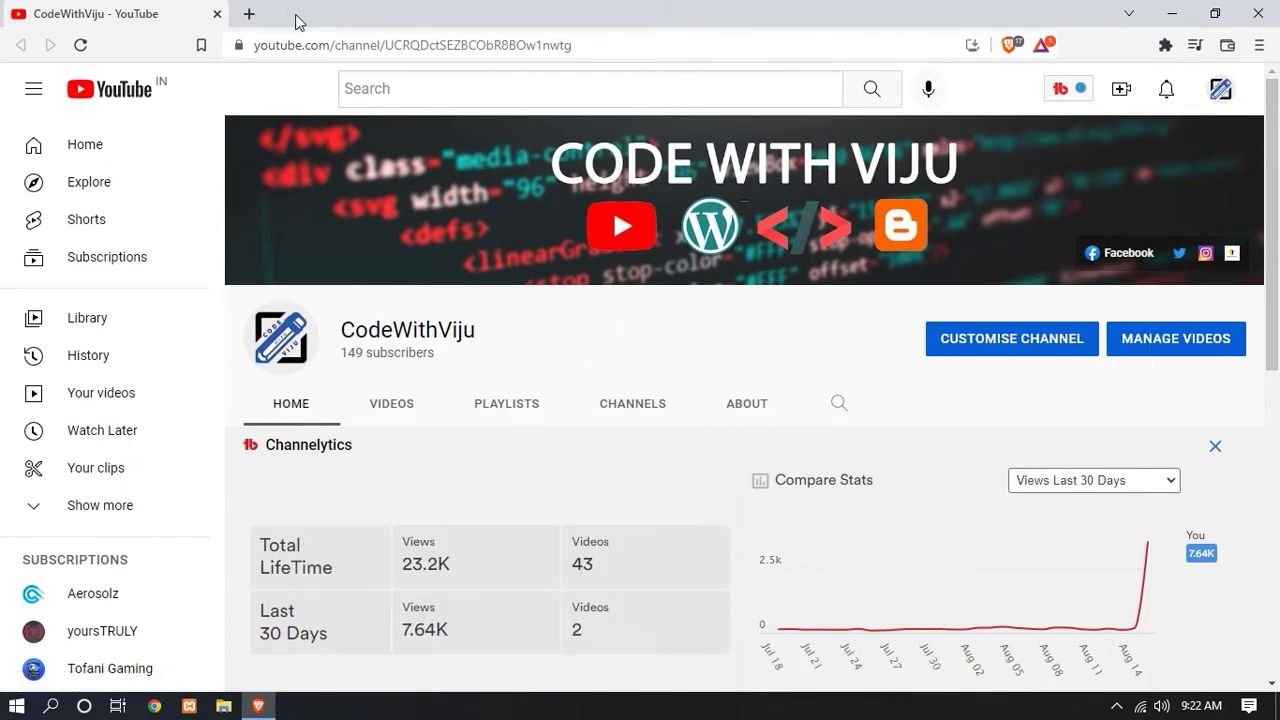
{"action": "mouse_move", "coordinate": [248, 14]}
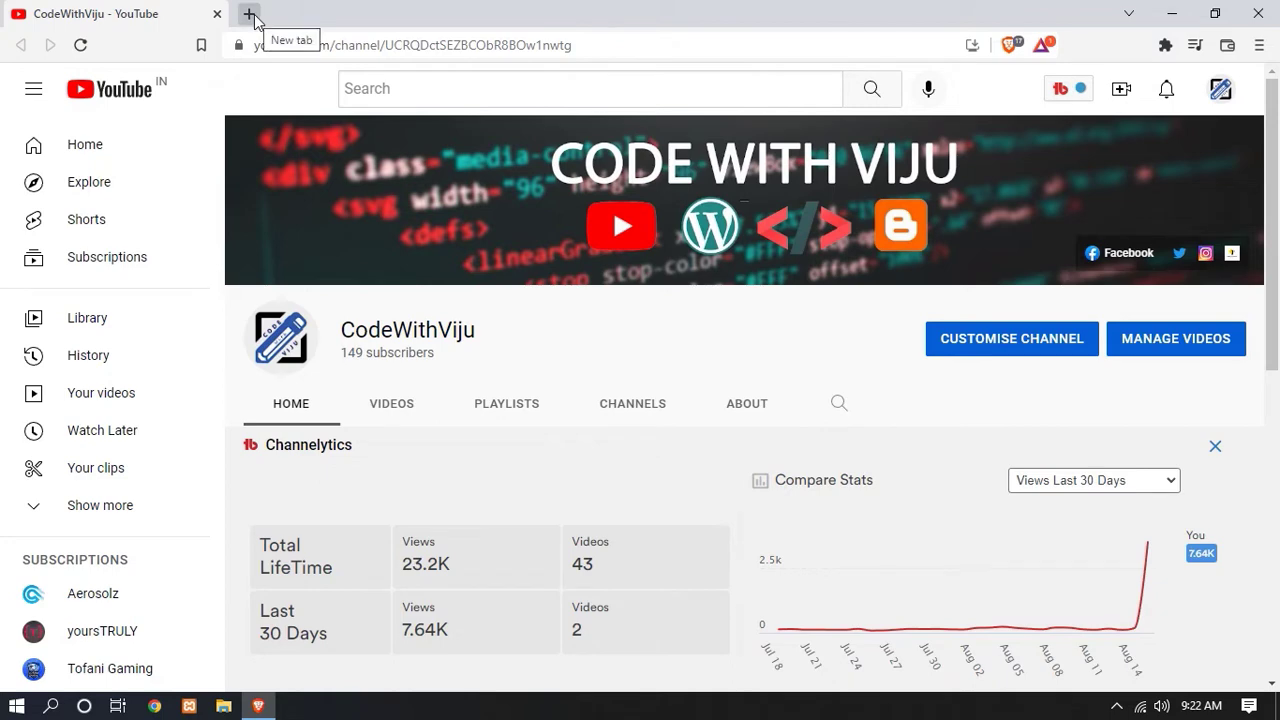
Open anaconda.com in a new Brave tab to reach the Anaconda homepage.
{"action": "left_click", "coordinate": [248, 16]}
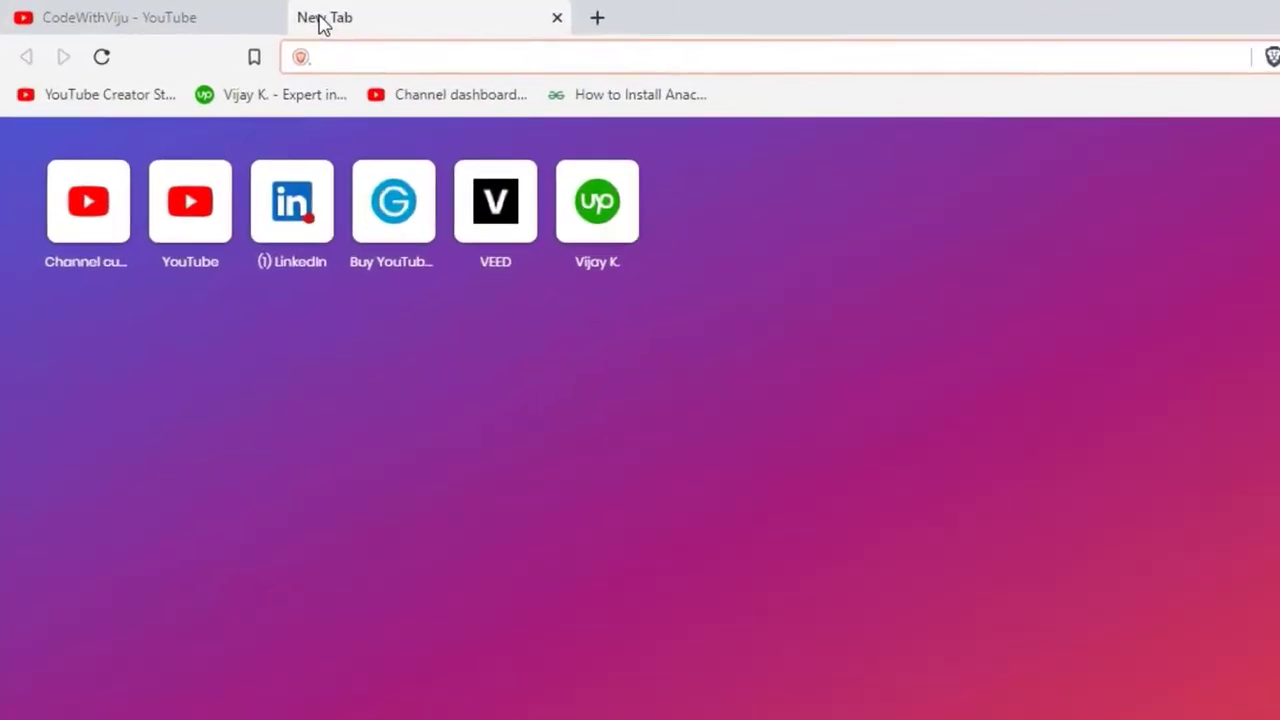
{"action": "type", "text": "anaconda.com"}
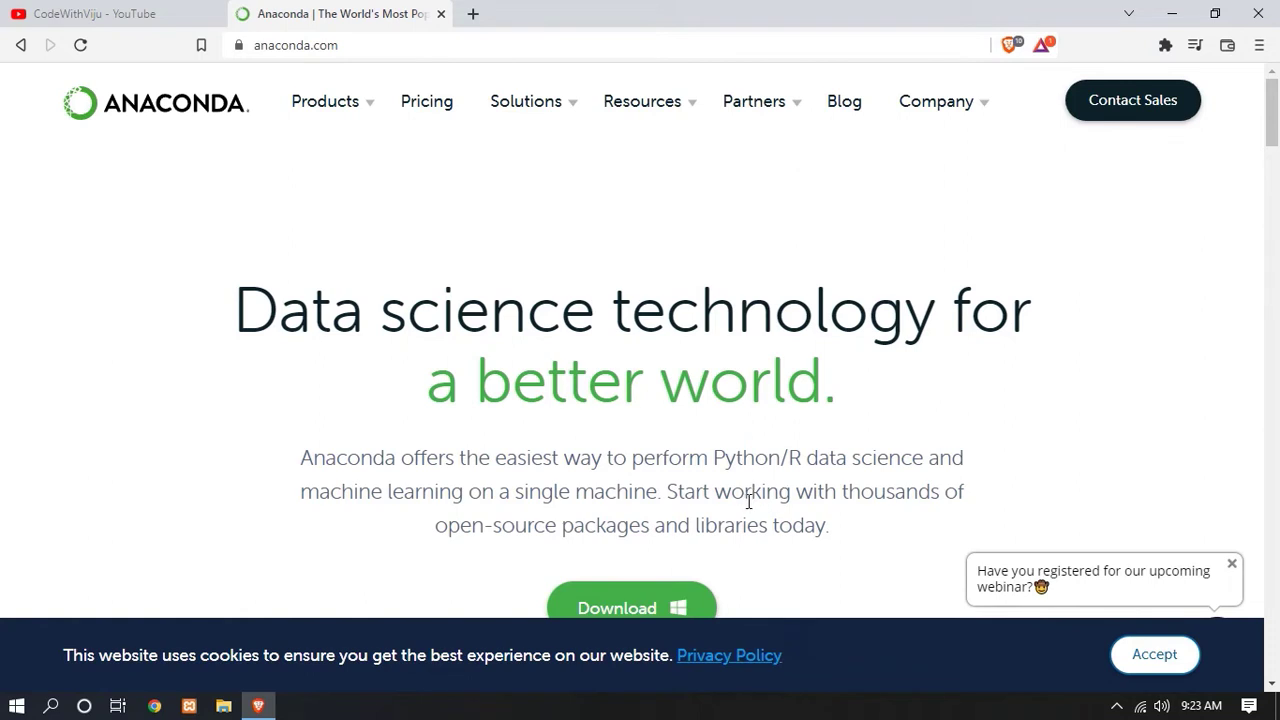
{"action": "mouse_move", "coordinate": [680, 464]}
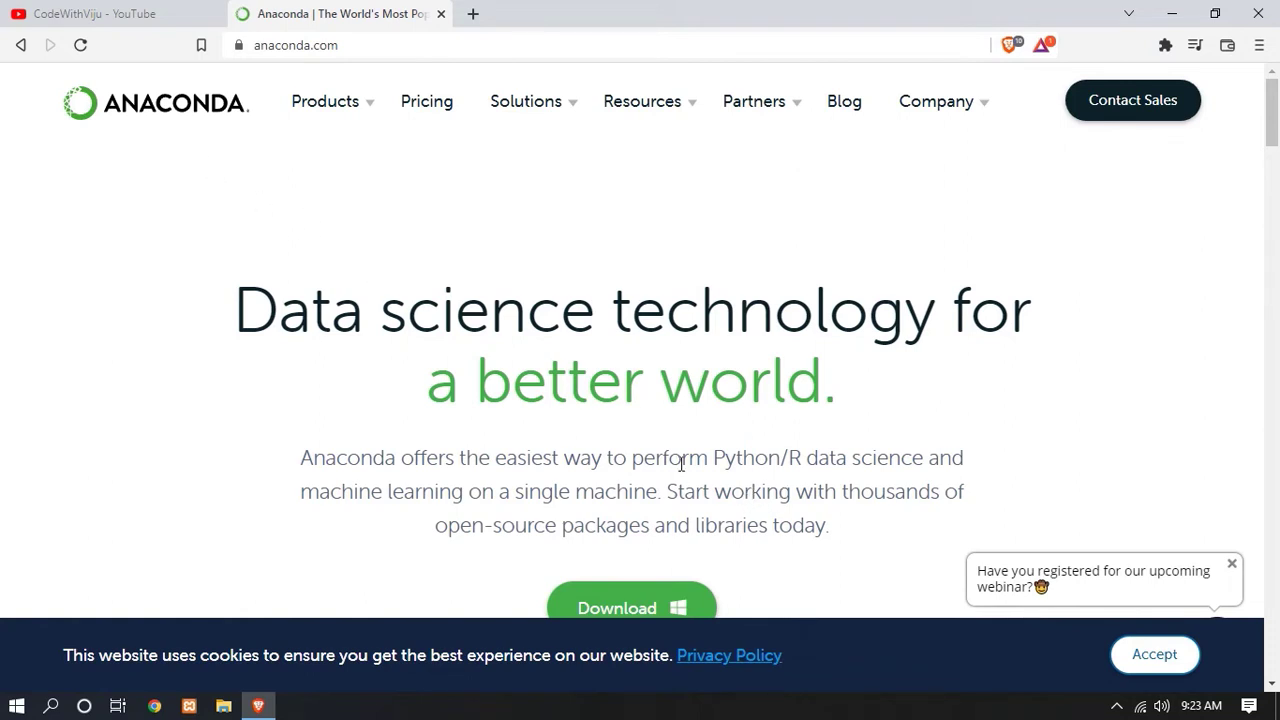
{"action": "mouse_move", "coordinate": [974, 508]}
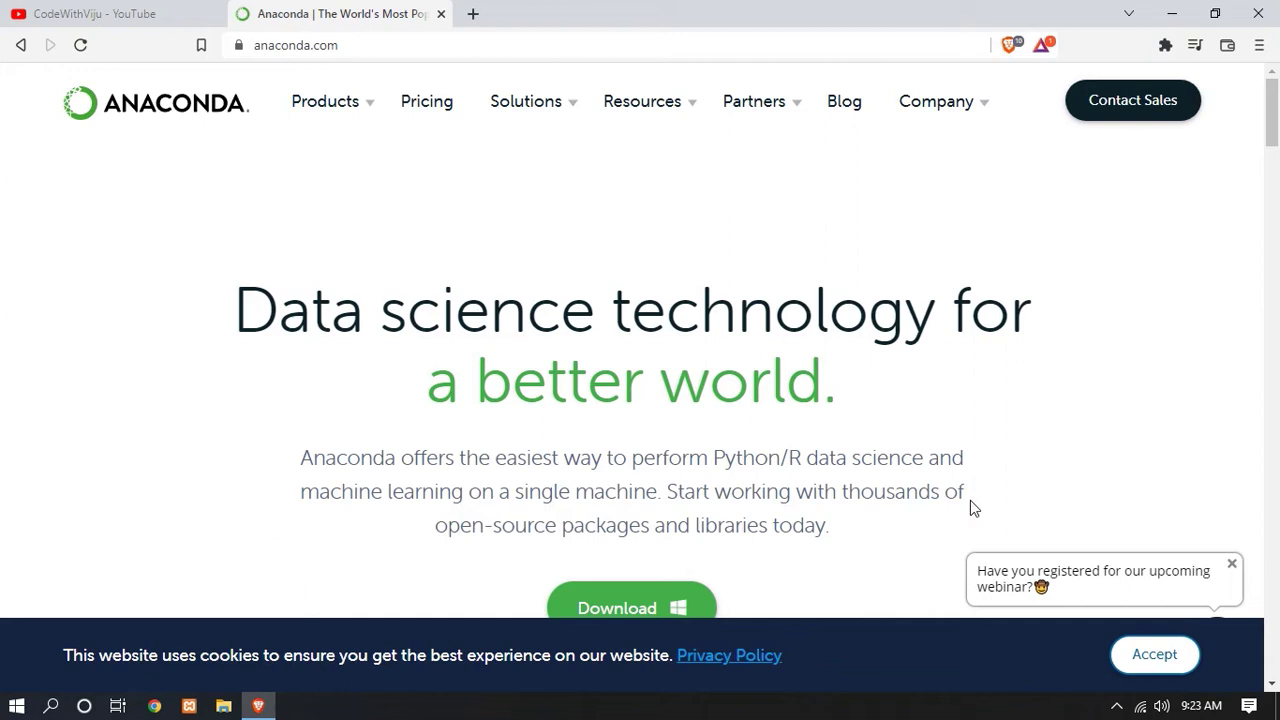
{"action": "mouse_move", "coordinate": [1016, 540]}
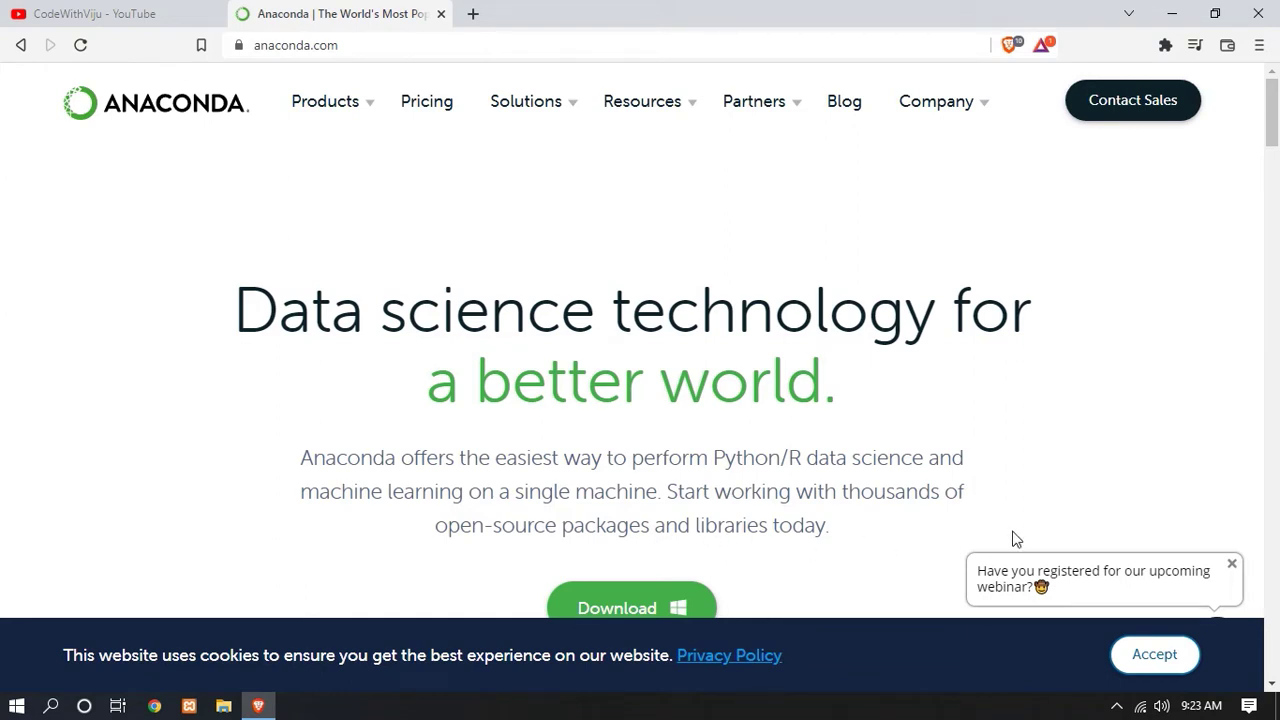
Download the Anaconda3 2022.05 64-bit Windows installer, saving it into the Downloads folder.
{"action": "scroll", "scroll_direction": "down", "scroll_amount": 3}
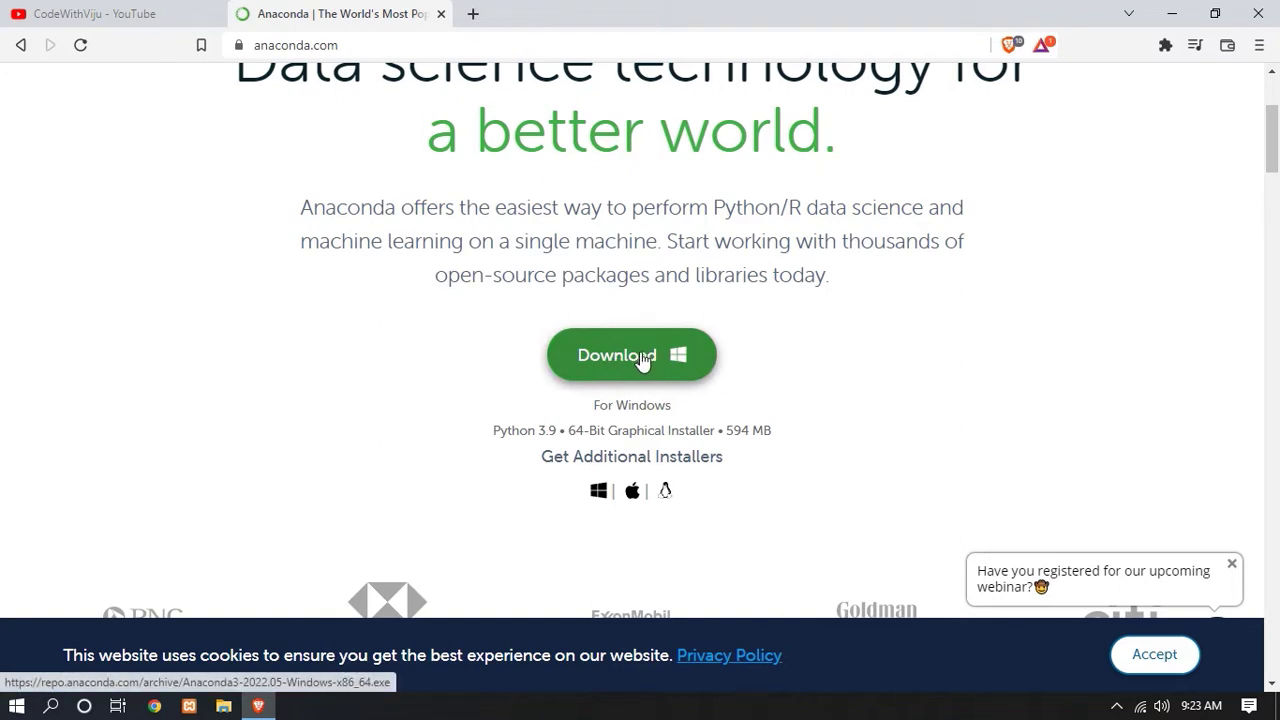
{"action": "mouse_move", "coordinate": [678, 358]}
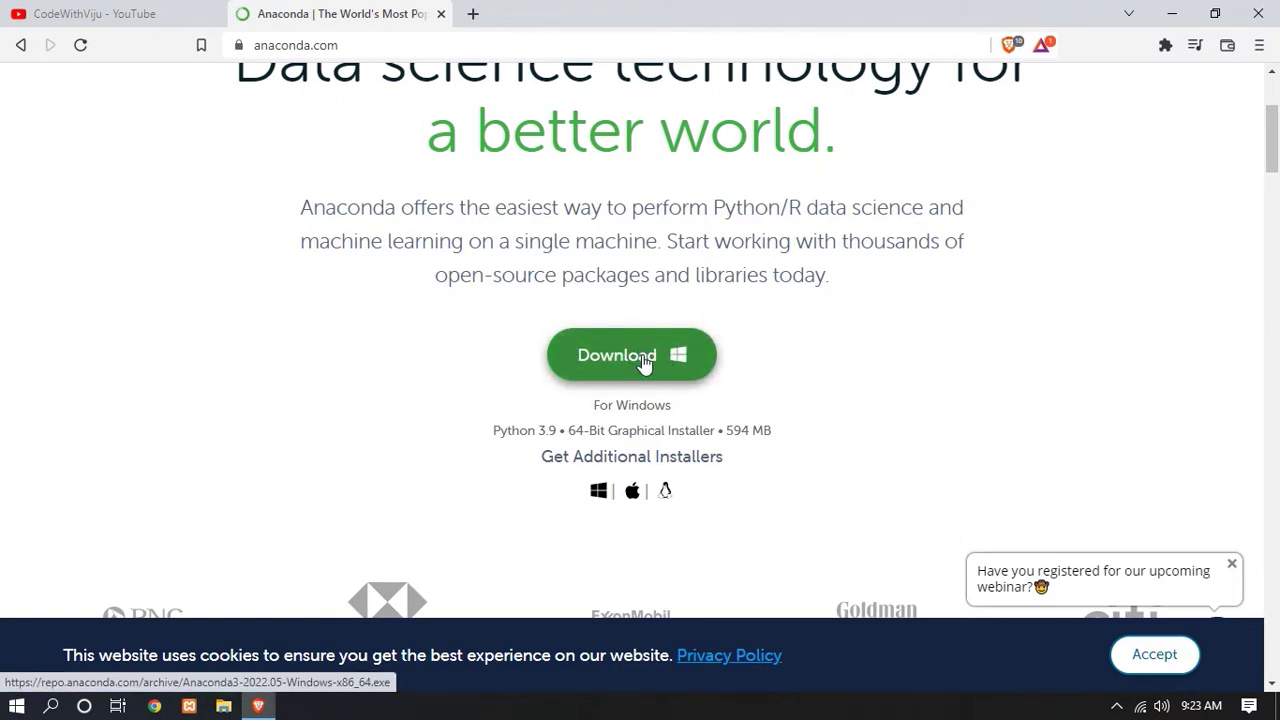
{"action": "left_click", "coordinate": [632, 354]}
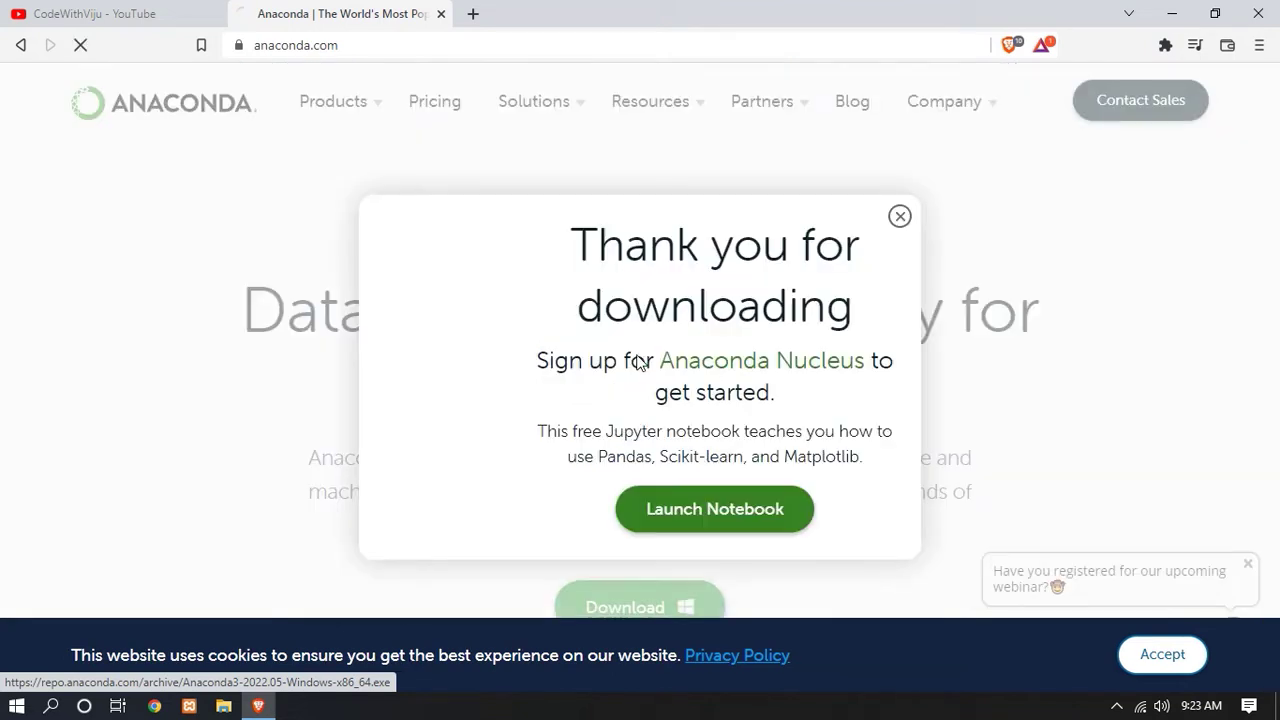
{"action": "left_click", "coordinate": [624, 608]}
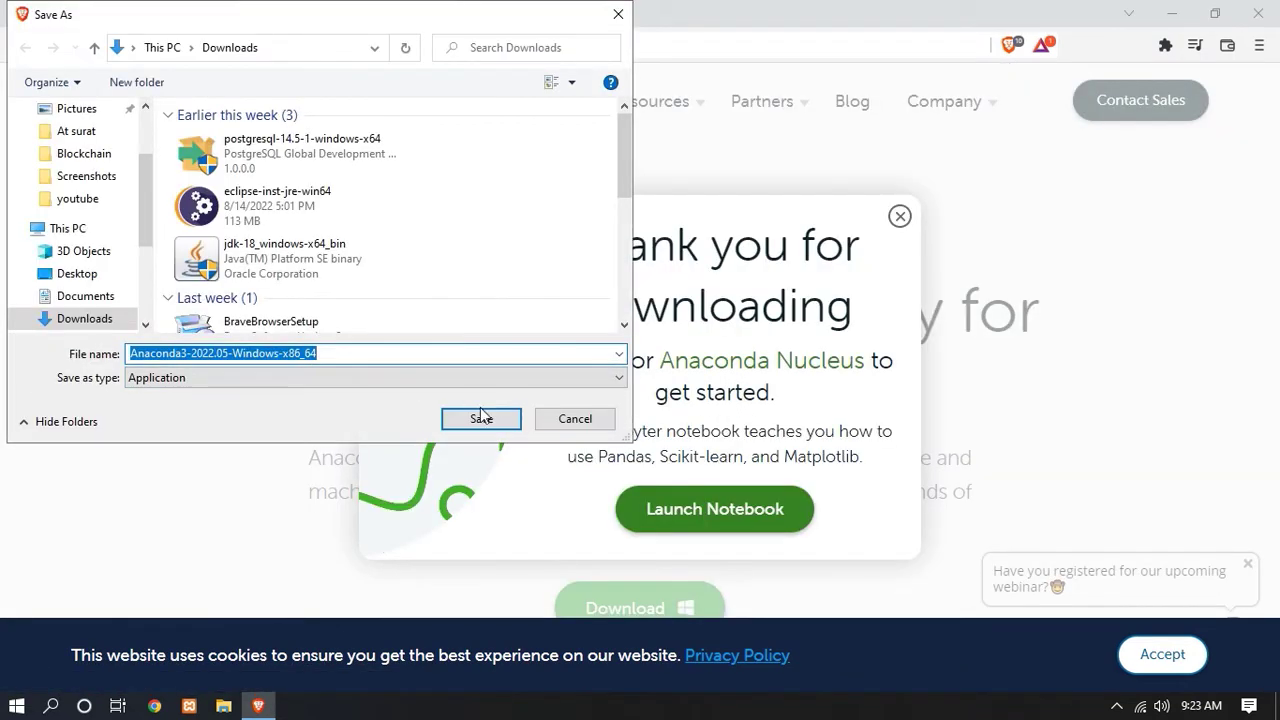
{"action": "left_click", "coordinate": [480, 418]}
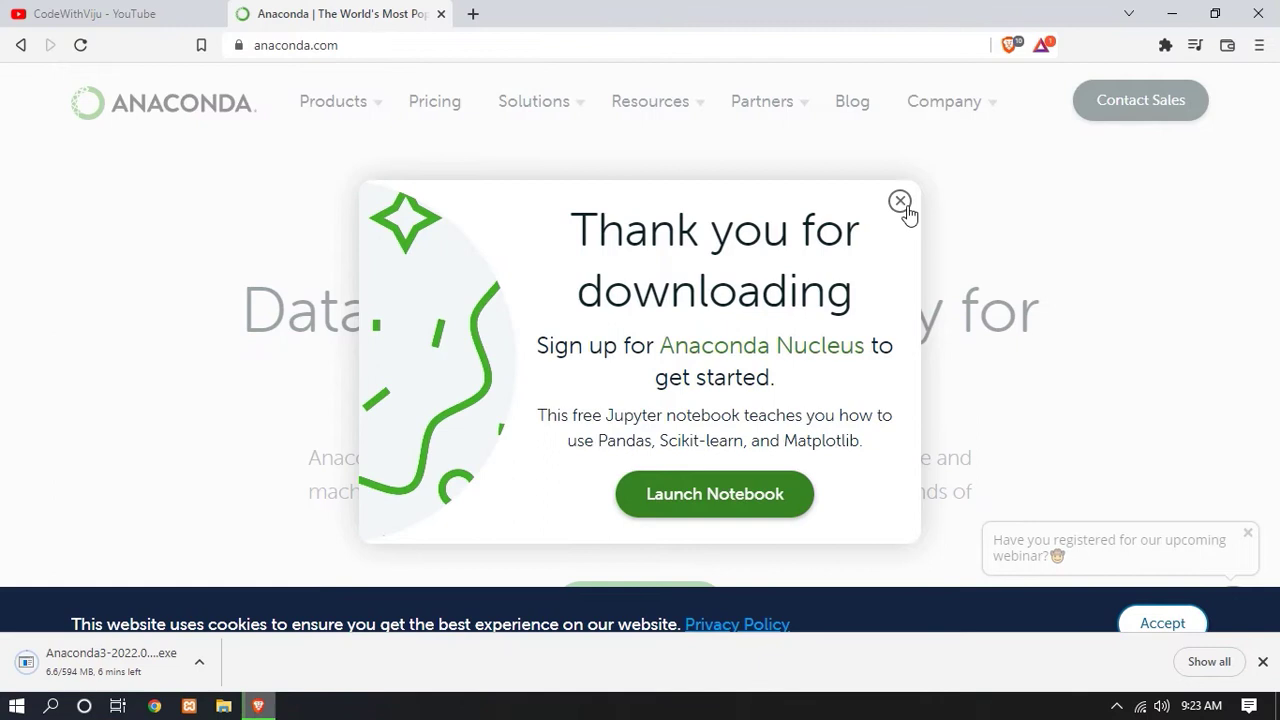
Dismiss the 'Thank you for downloading' popup while the installer download completes.
{"action": "left_click", "coordinate": [900, 200]}
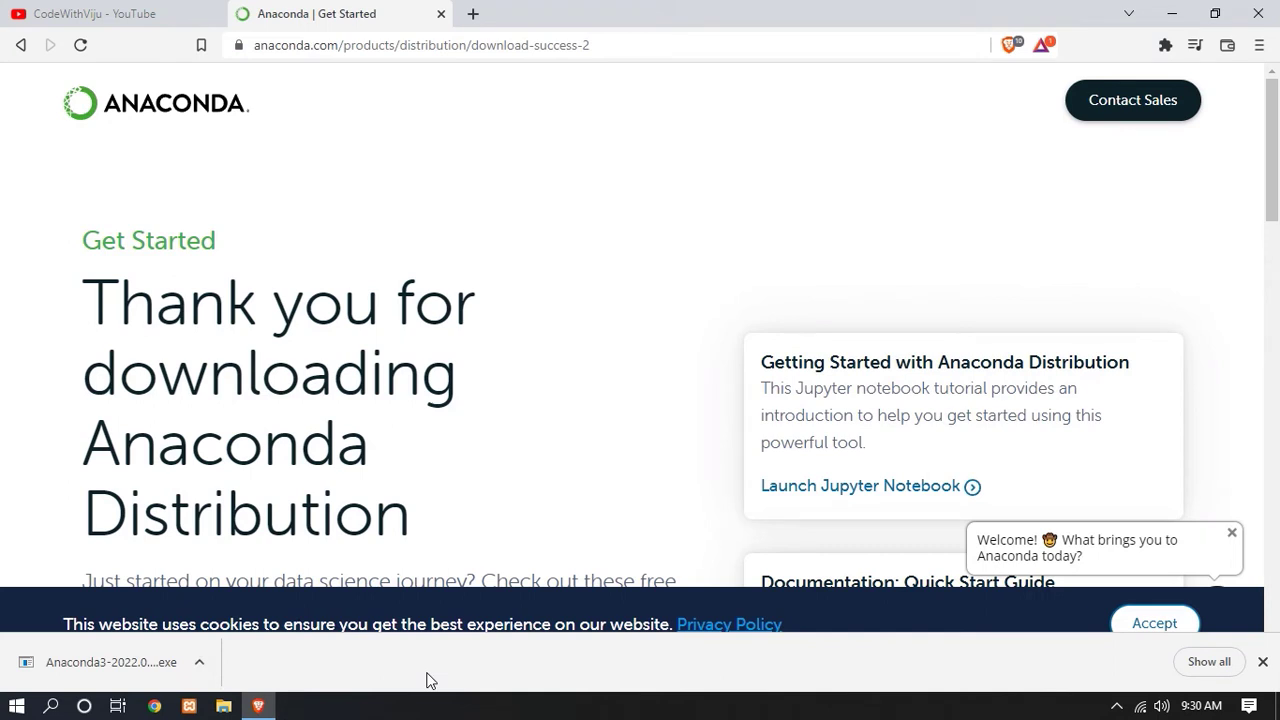
{"action": "mouse_move", "coordinate": [324, 684]}
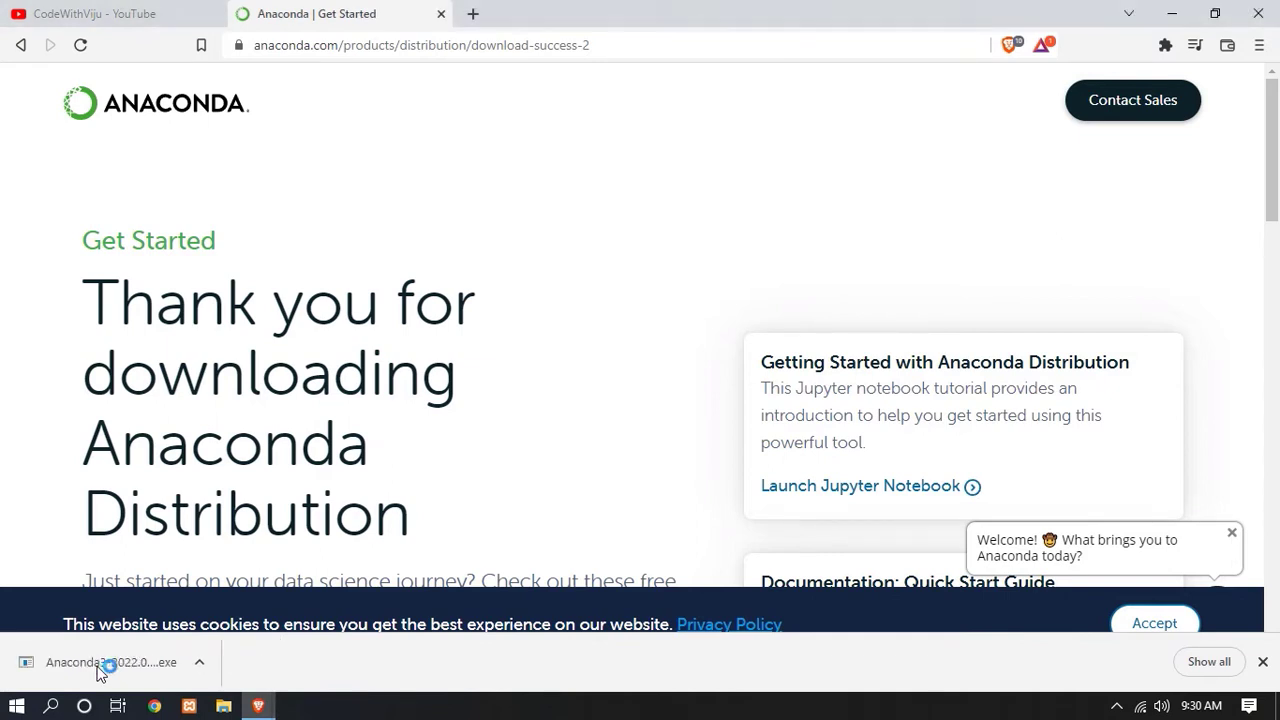
Run the downloaded Anaconda3 installer, pass the welcome page and agree to the license.
{"action": "left_click", "coordinate": [110, 662]}
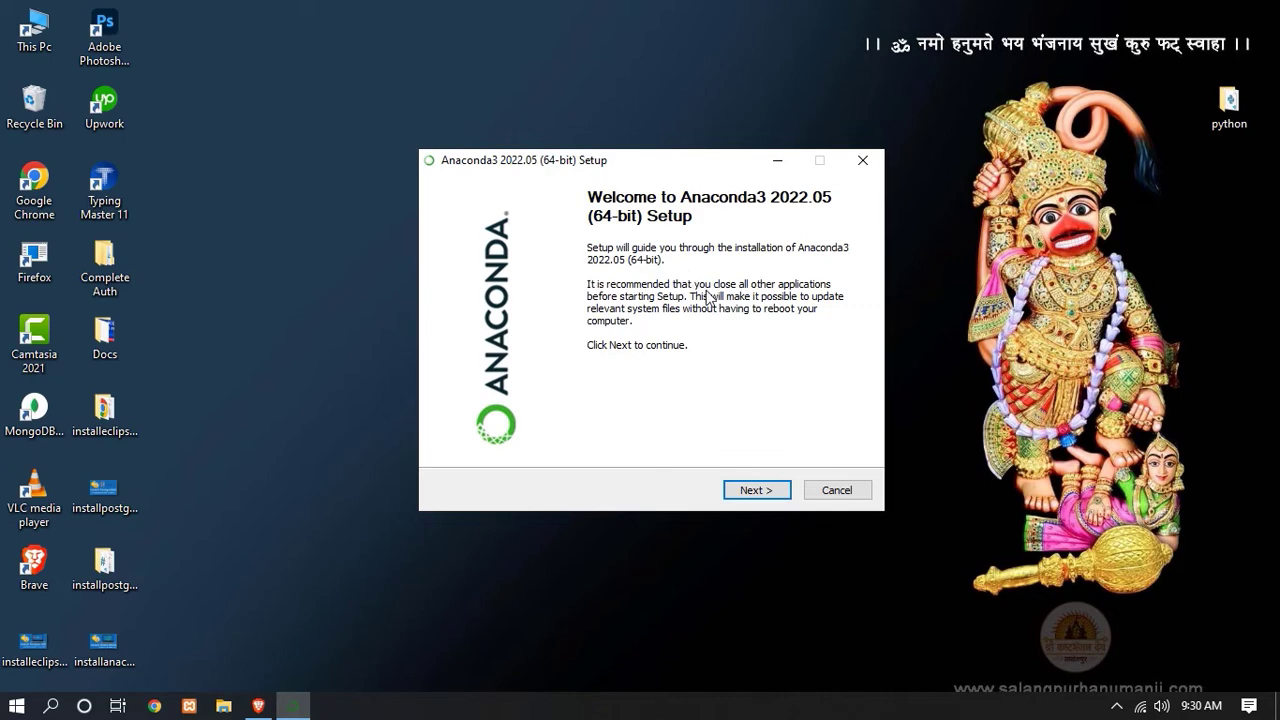
{"action": "mouse_move", "coordinate": [804, 390]}
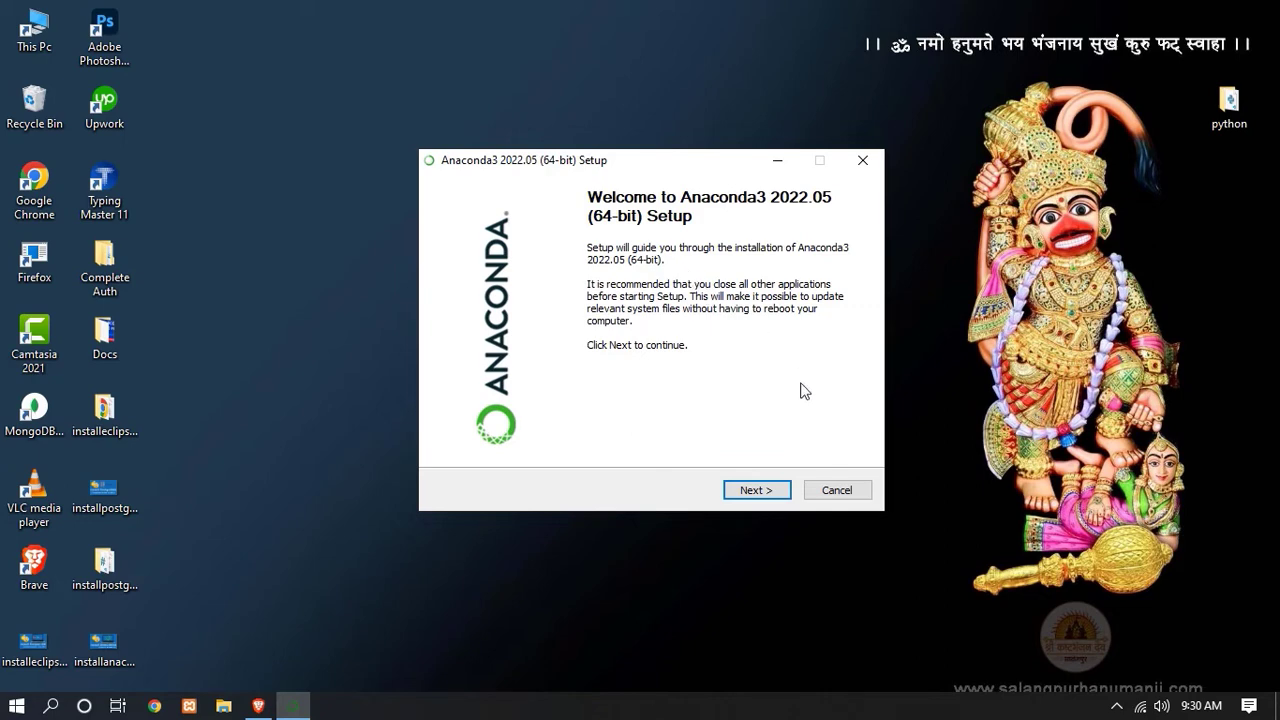
{"action": "left_click", "coordinate": [756, 488]}
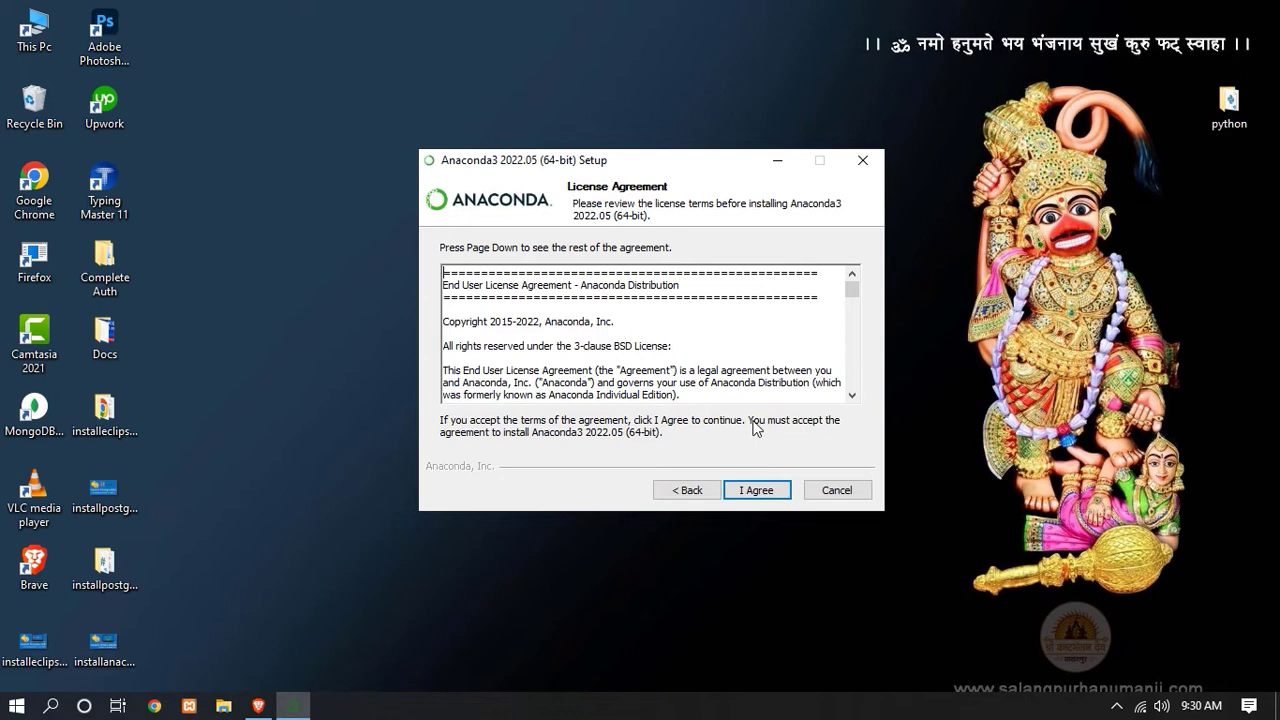
{"action": "mouse_move", "coordinate": [764, 516]}
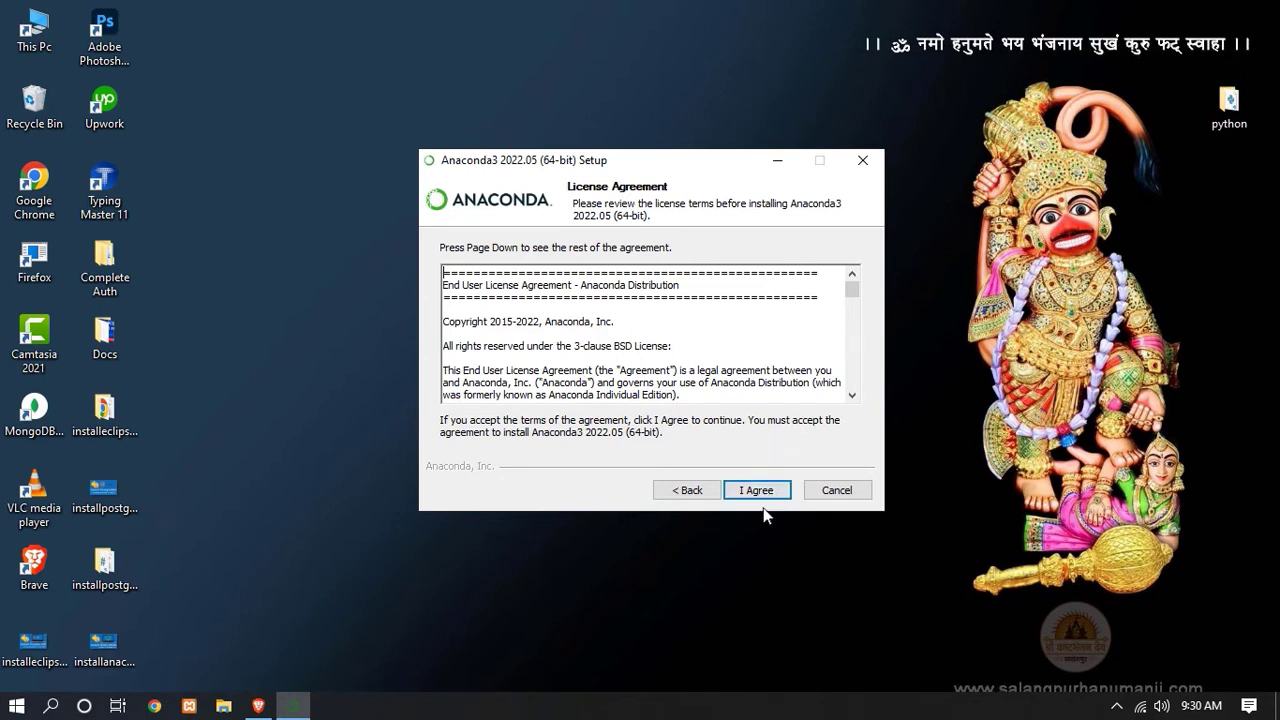
{"action": "left_click", "coordinate": [756, 490]}
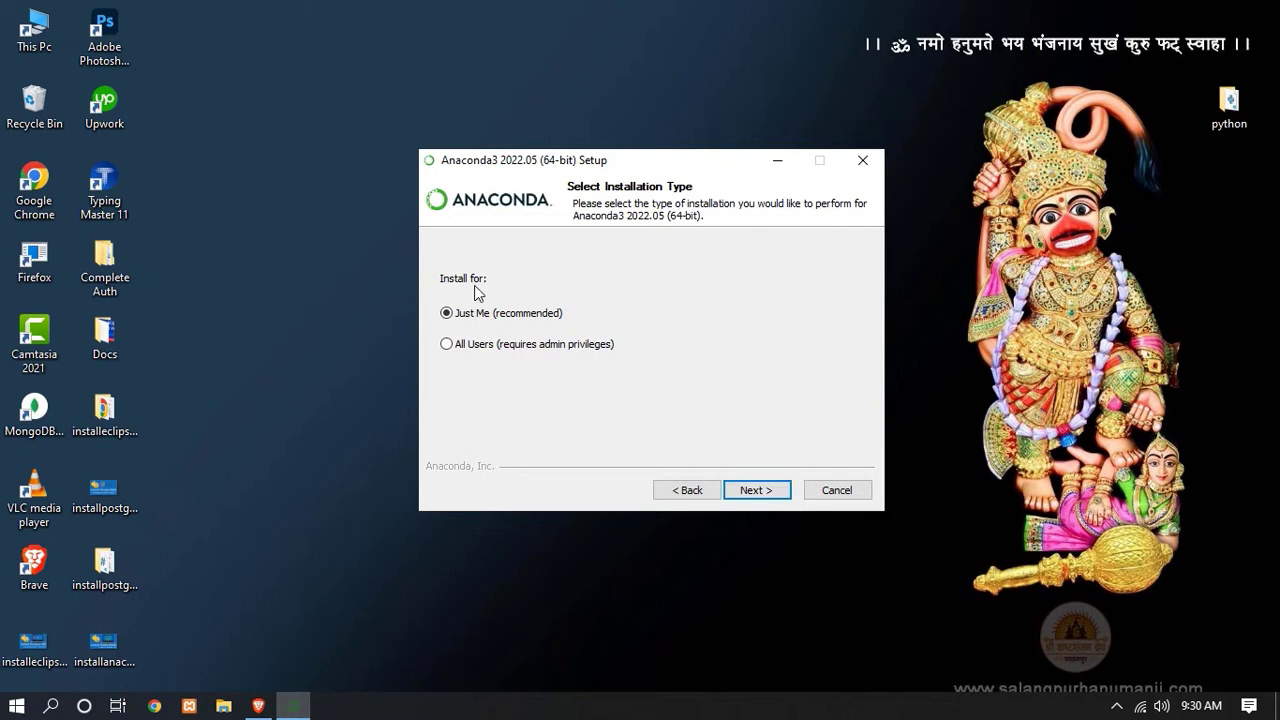
Keep the 'Just Me (recommended)' installation type and continue to the install location.
{"action": "left_click", "coordinate": [446, 312]}
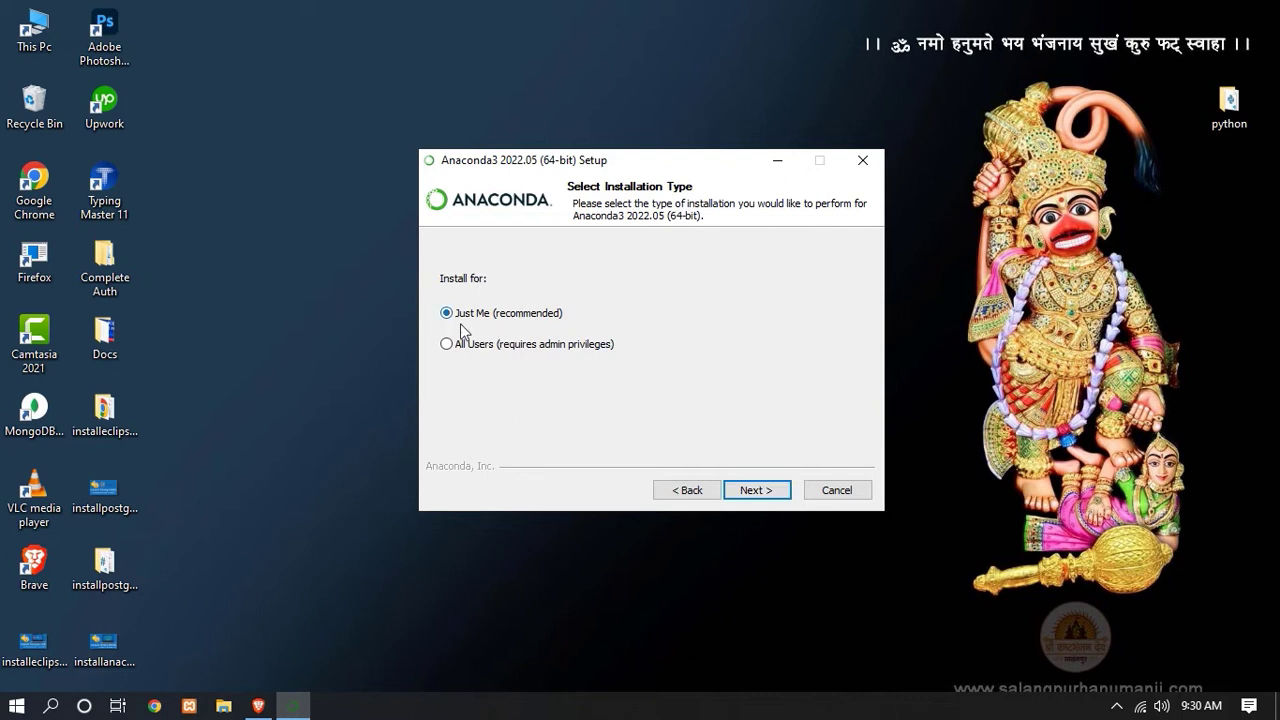
{"action": "mouse_move", "coordinate": [492, 352]}
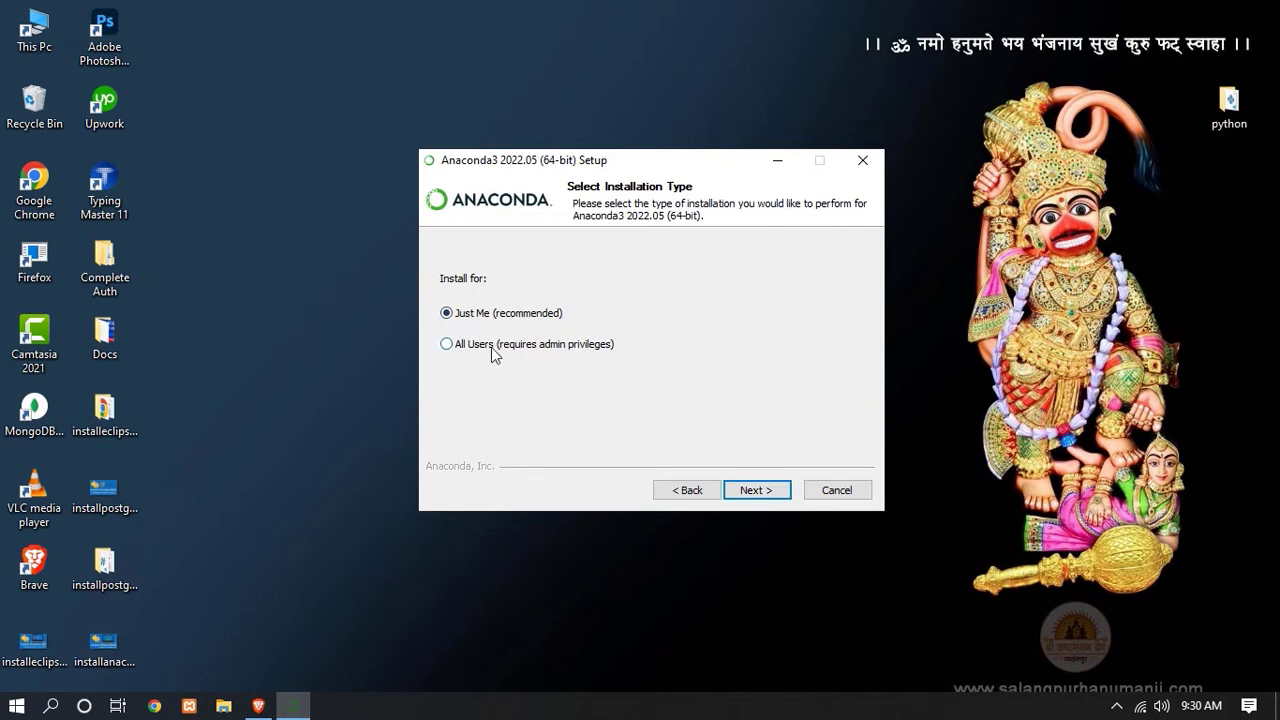
{"action": "left_click", "coordinate": [446, 312]}
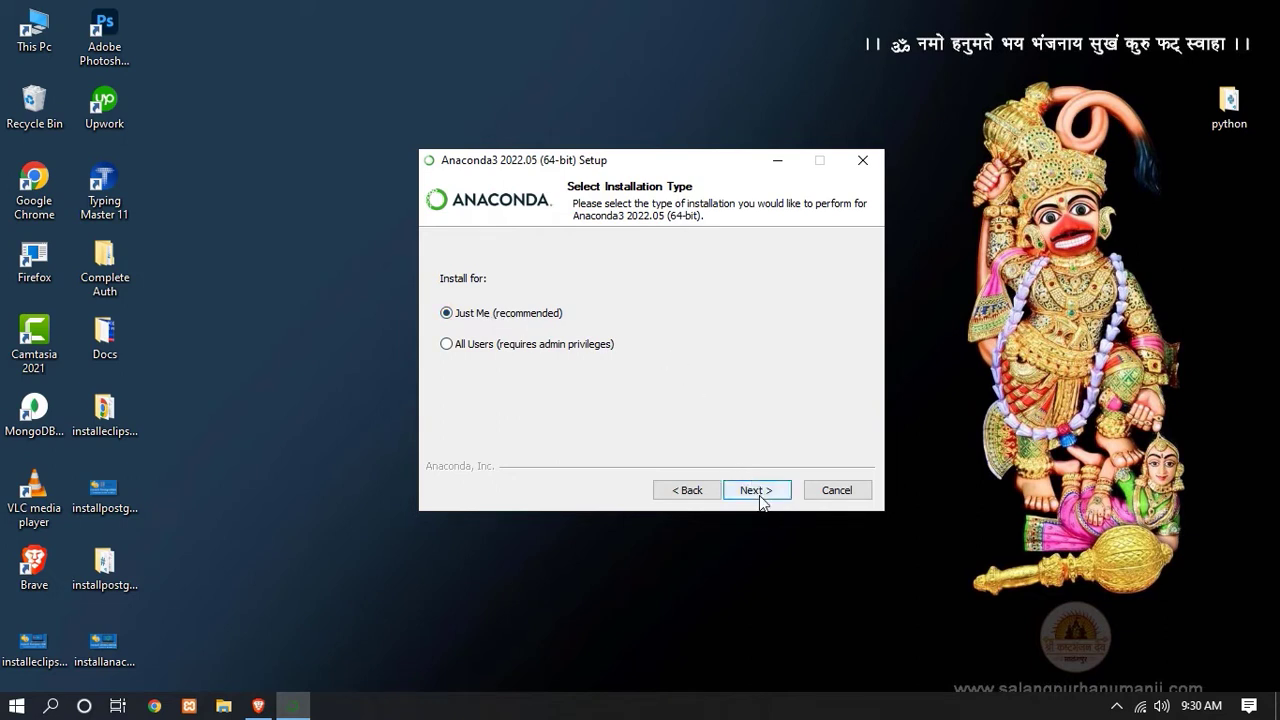
{"action": "left_click", "coordinate": [756, 488]}
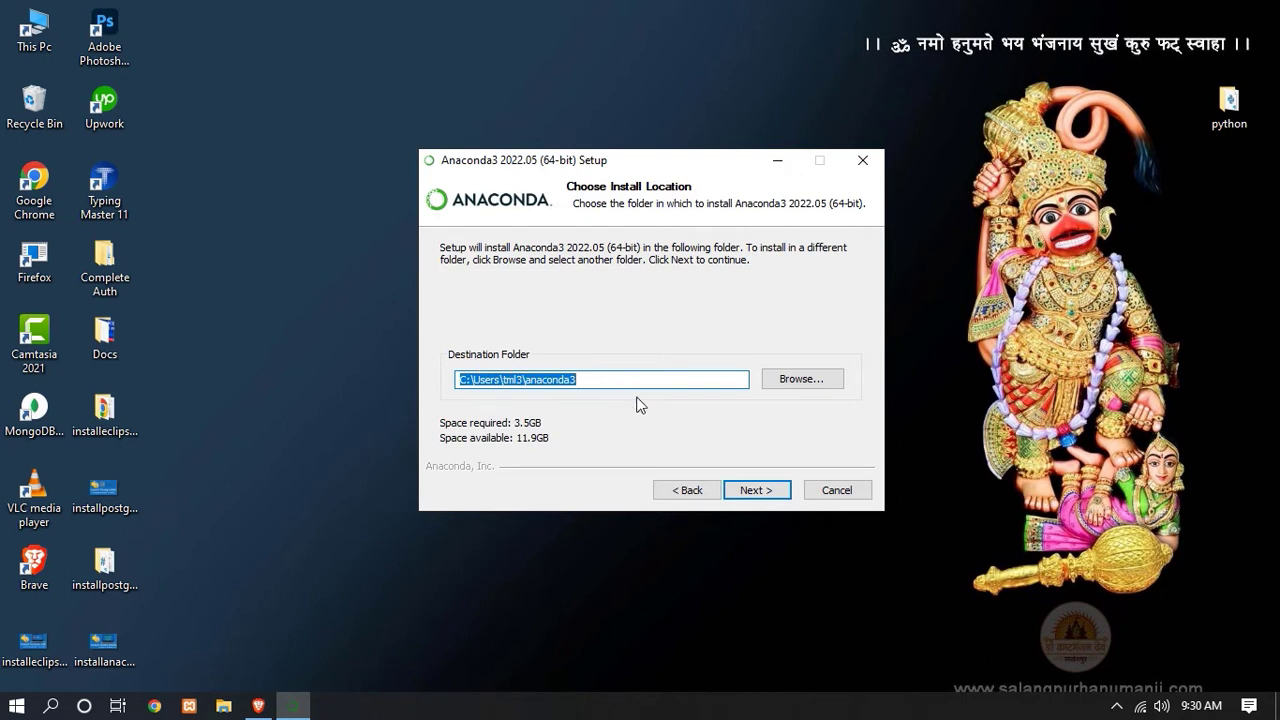
Keep the default destination folder, then uncheck 'Add Anaconda3 to my PATH' leaving default Python 3.9 unregistered.
{"action": "left_click", "coordinate": [756, 488]}
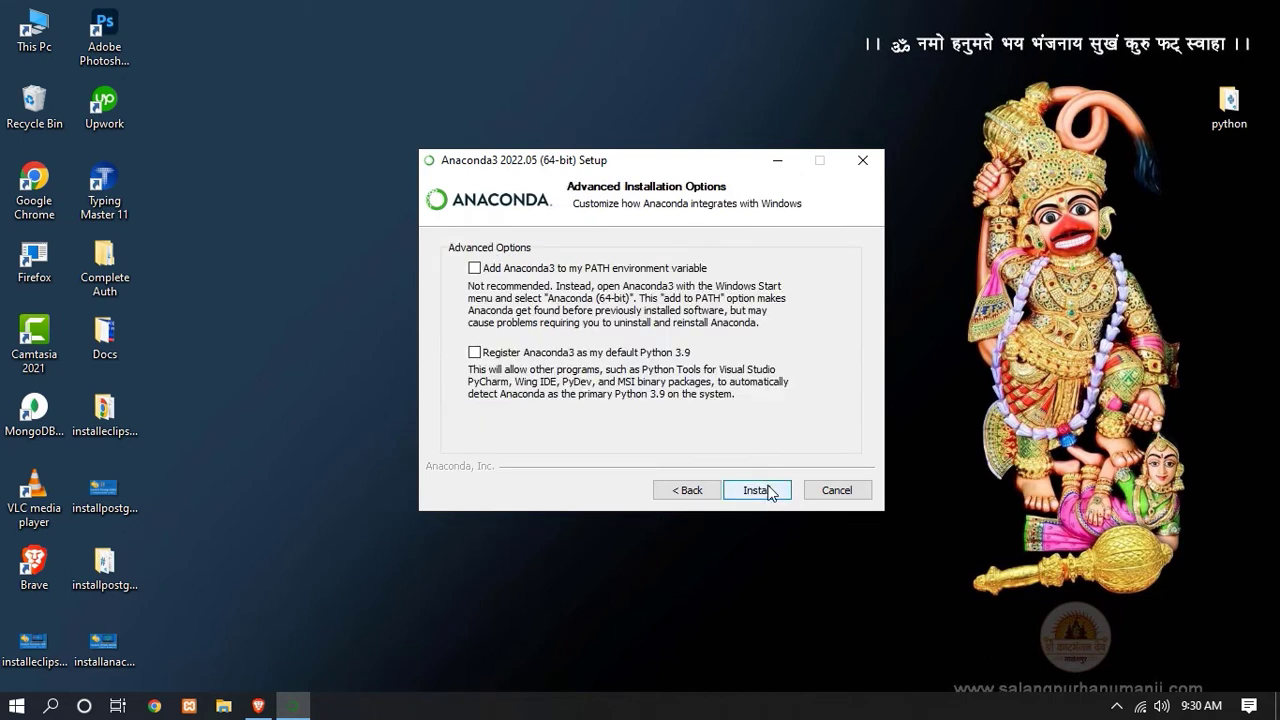
{"action": "mouse_move", "coordinate": [576, 288]}
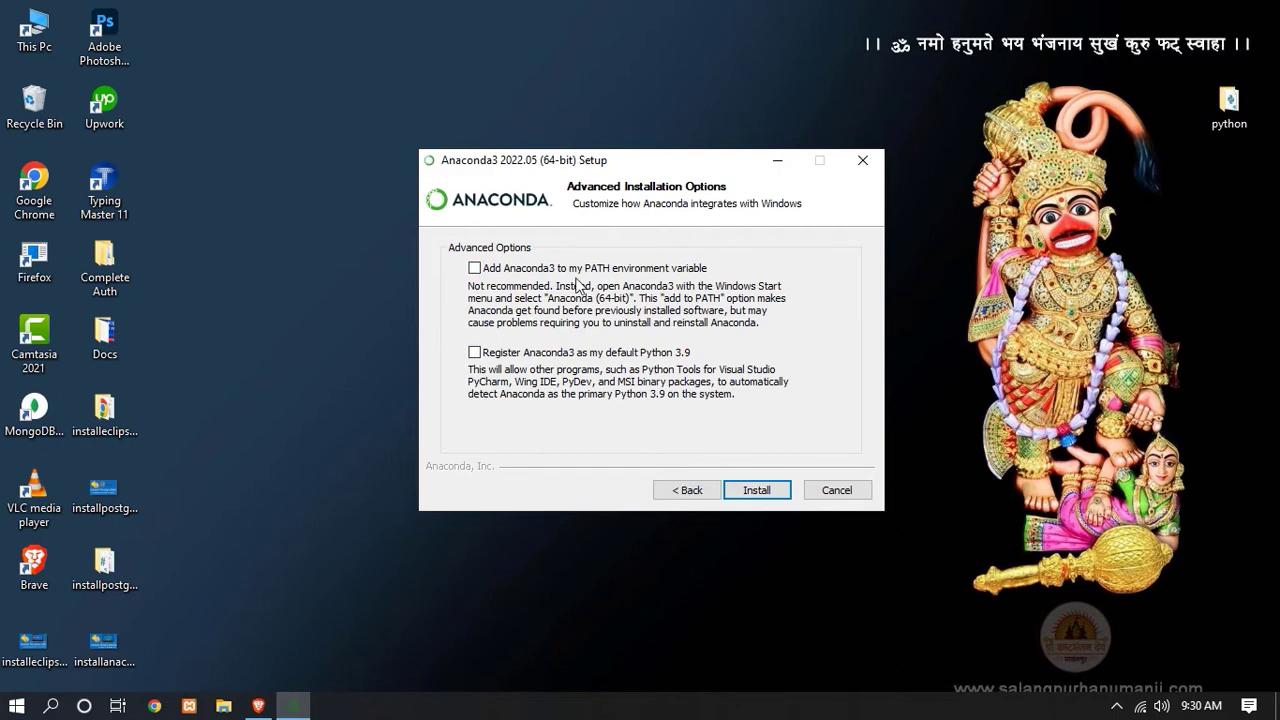
{"action": "mouse_move", "coordinate": [562, 318]}
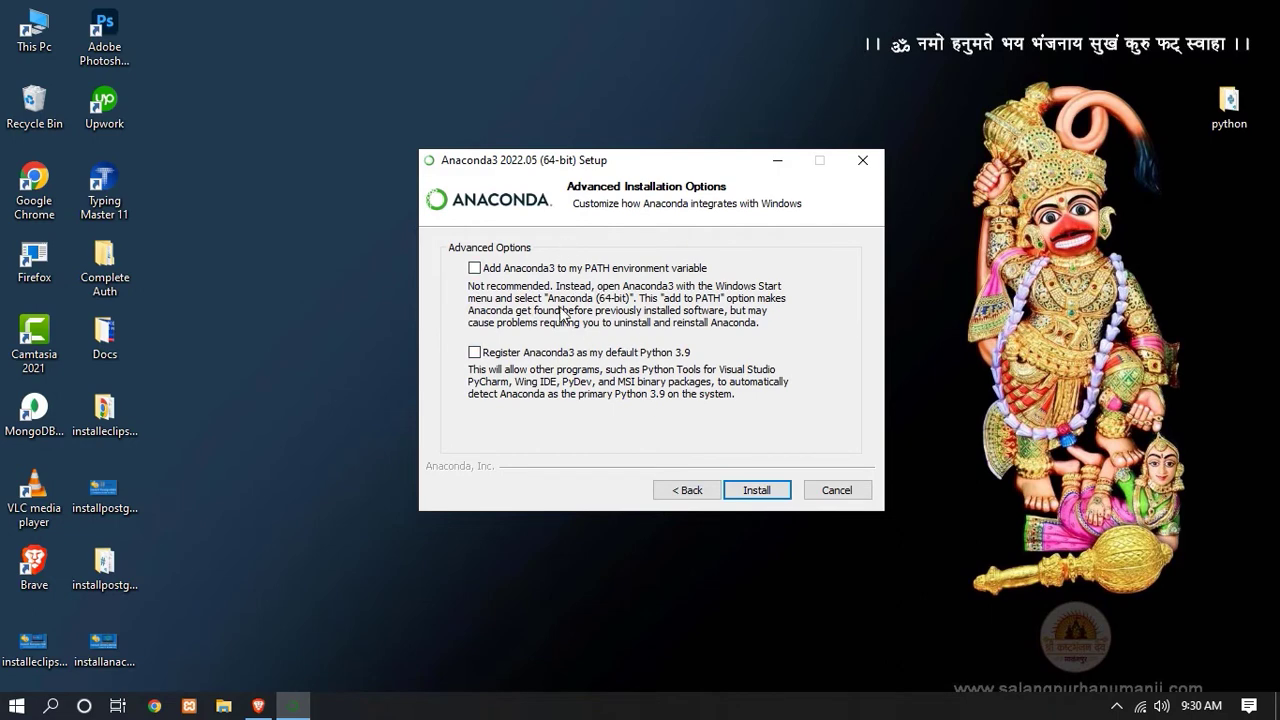
{"action": "left_click_drag", "start_coordinate": [652, 160], "coordinate": [696, 168]}
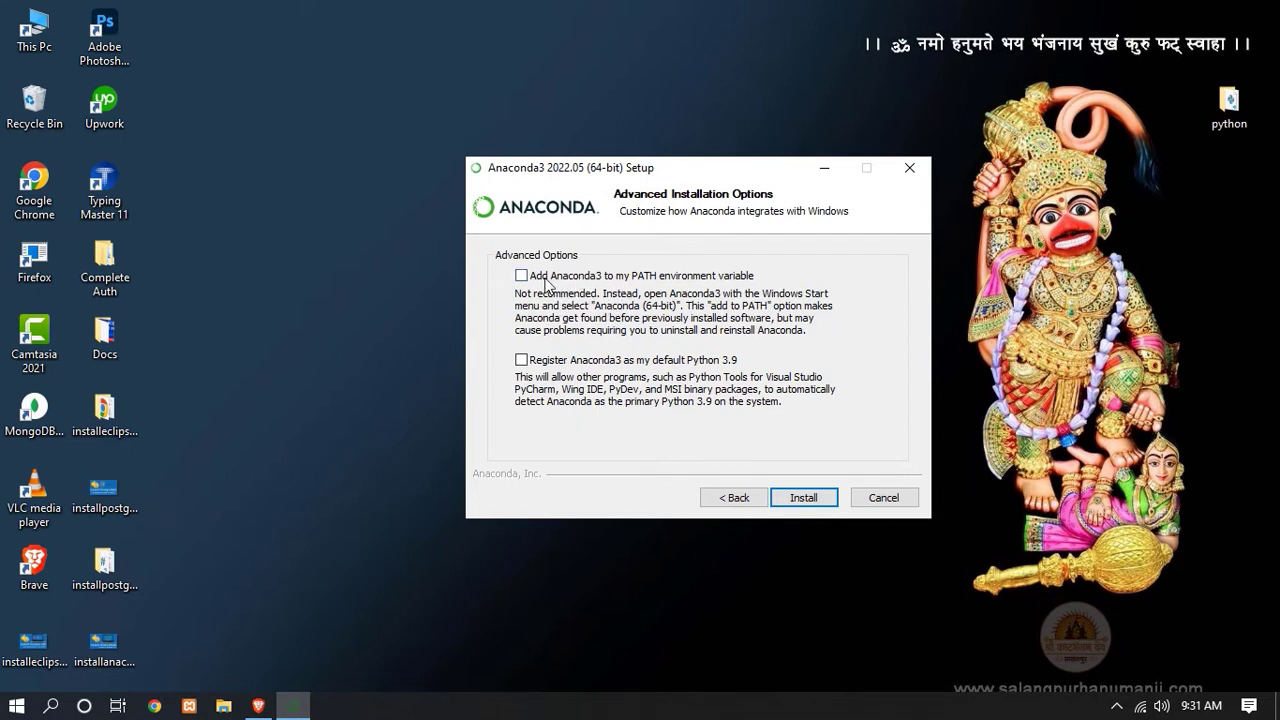
{"action": "left_click", "coordinate": [520, 276]}
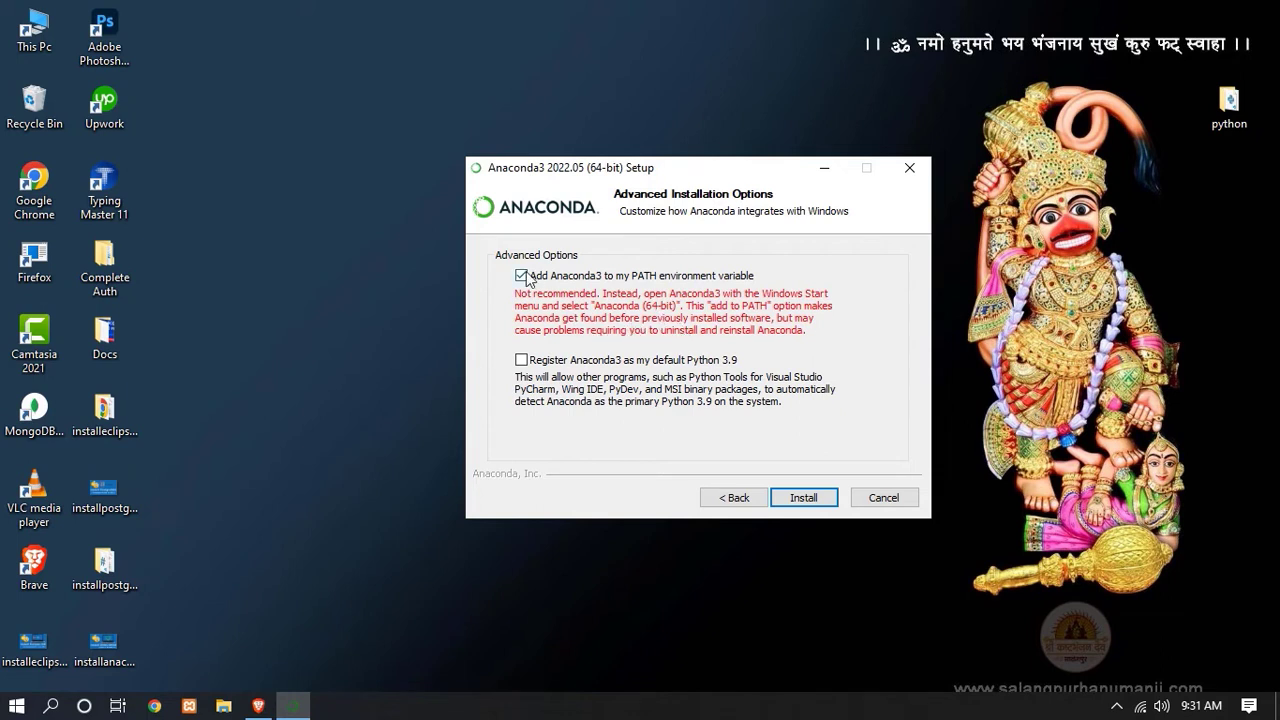
{"action": "left_click", "coordinate": [520, 276]}
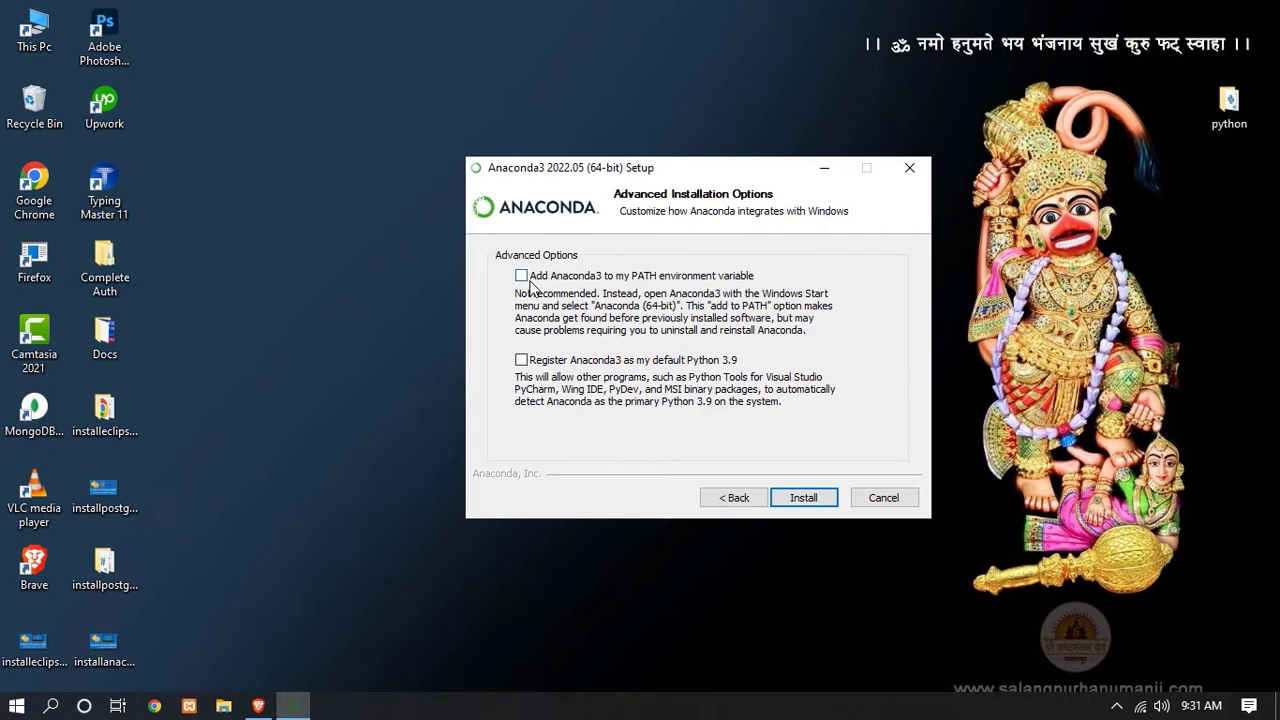
{"action": "mouse_move", "coordinate": [556, 284]}
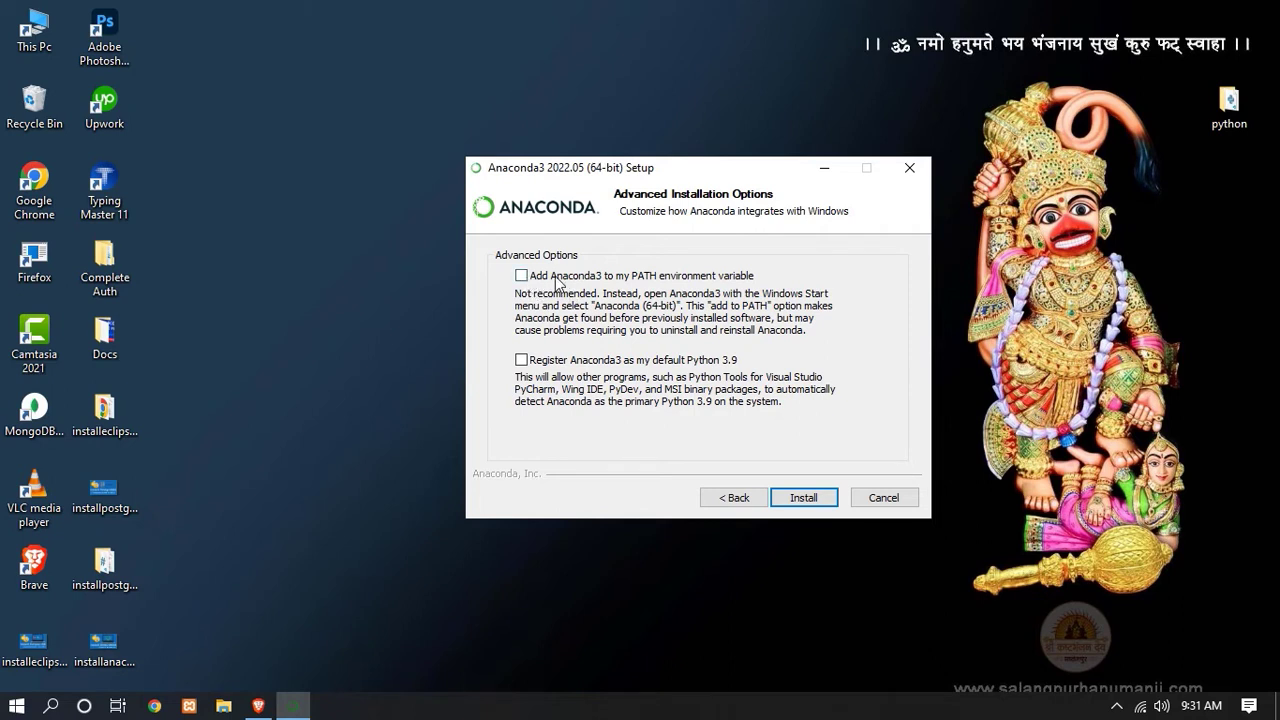
{"action": "mouse_move", "coordinate": [590, 358]}
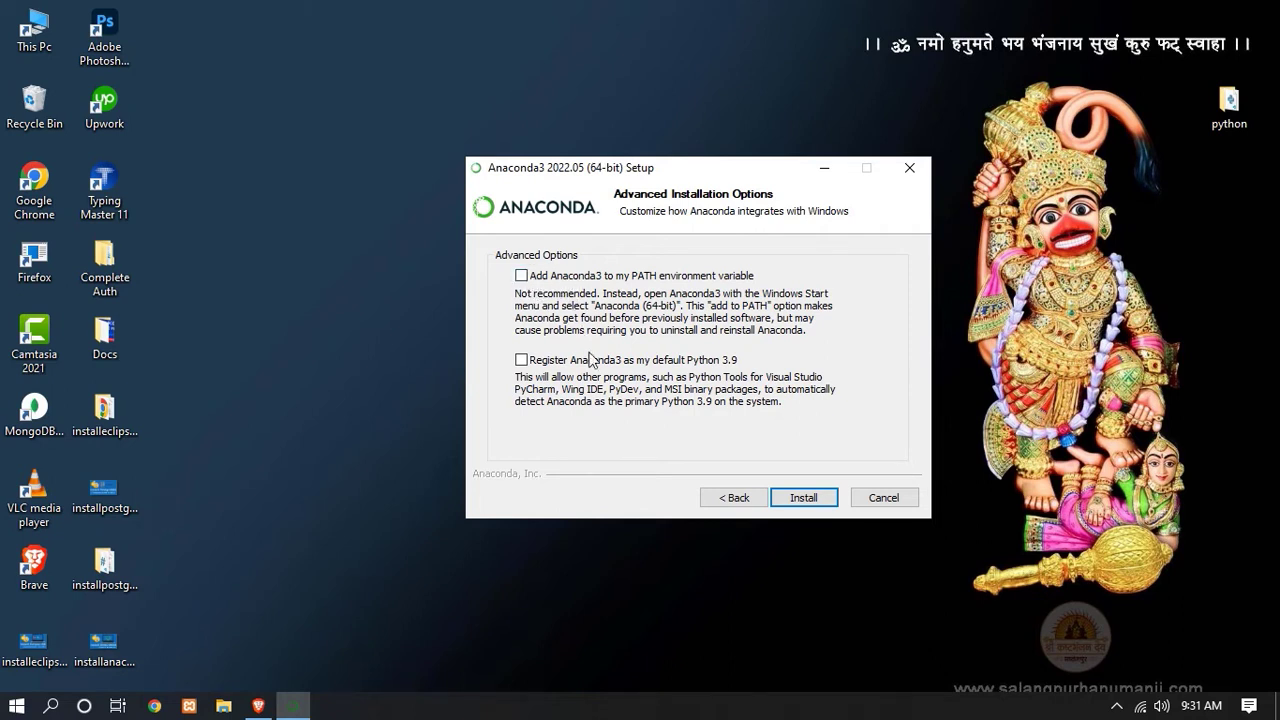
Install Anaconda3 with the detailed log shown and wait until Installation Complete appears.
{"action": "left_click", "coordinate": [804, 496]}
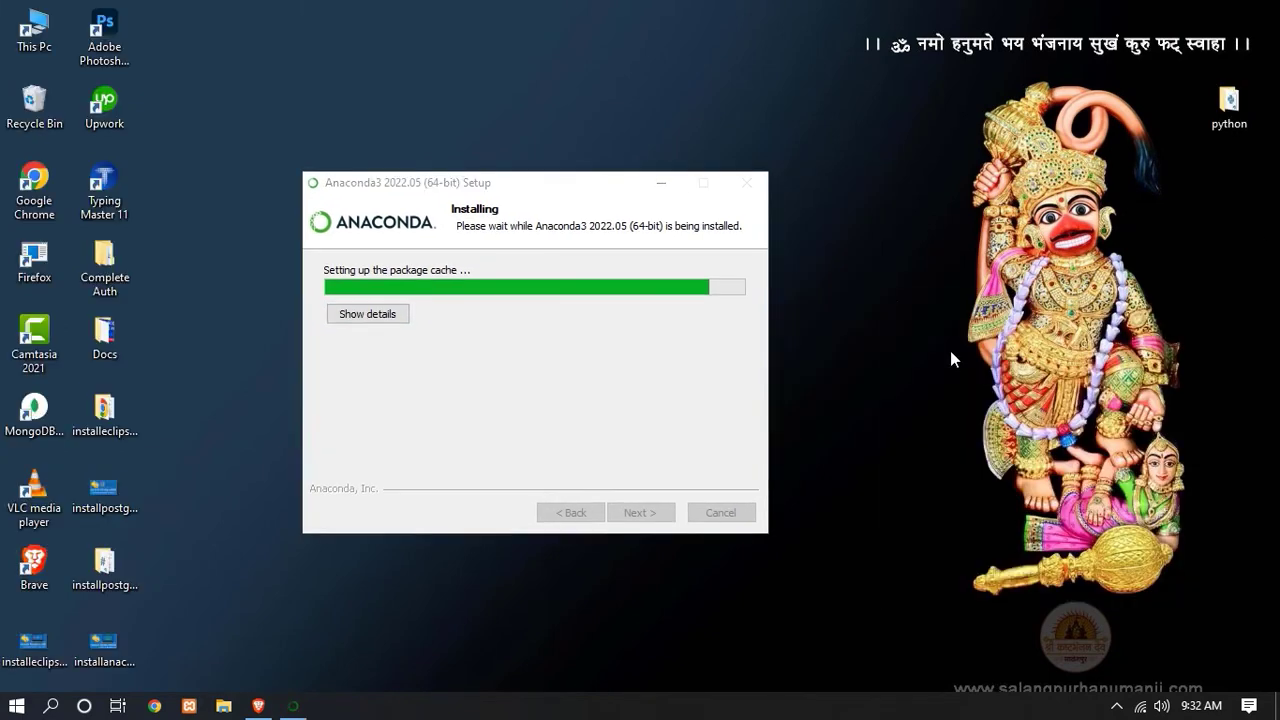
{"action": "left_click", "coordinate": [368, 312]}
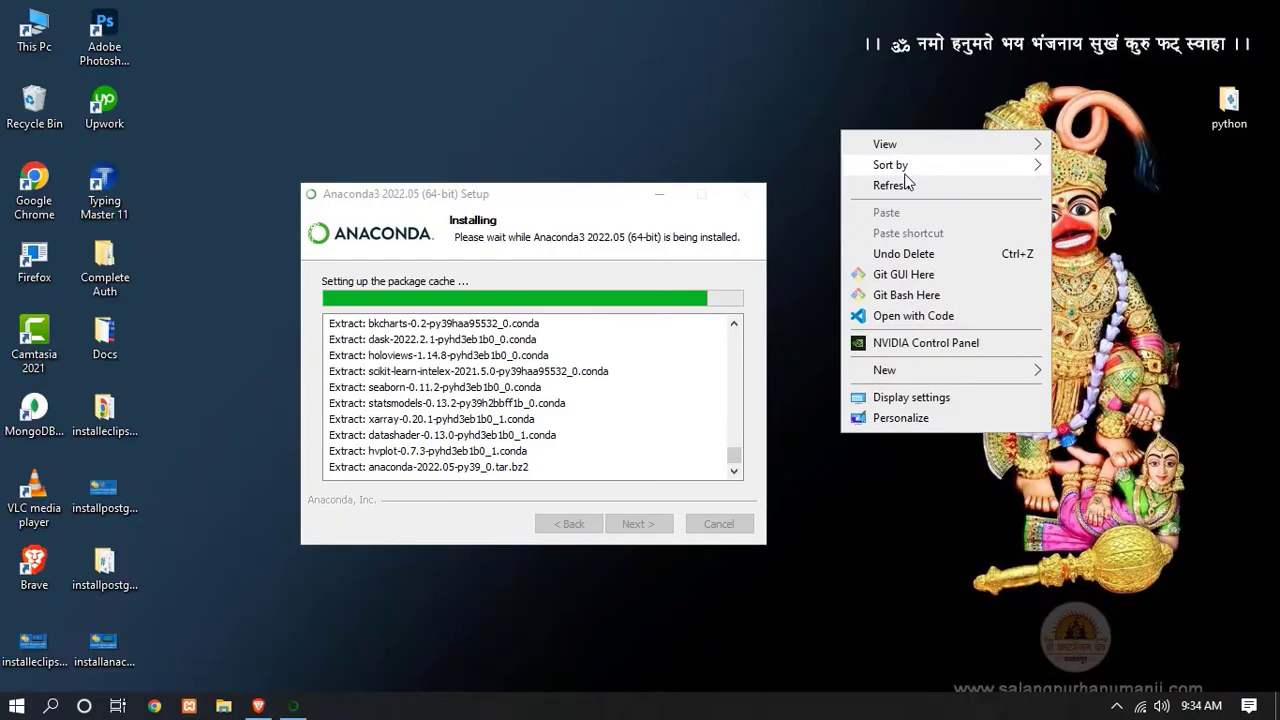
{"action": "left_click", "coordinate": [920, 256]}
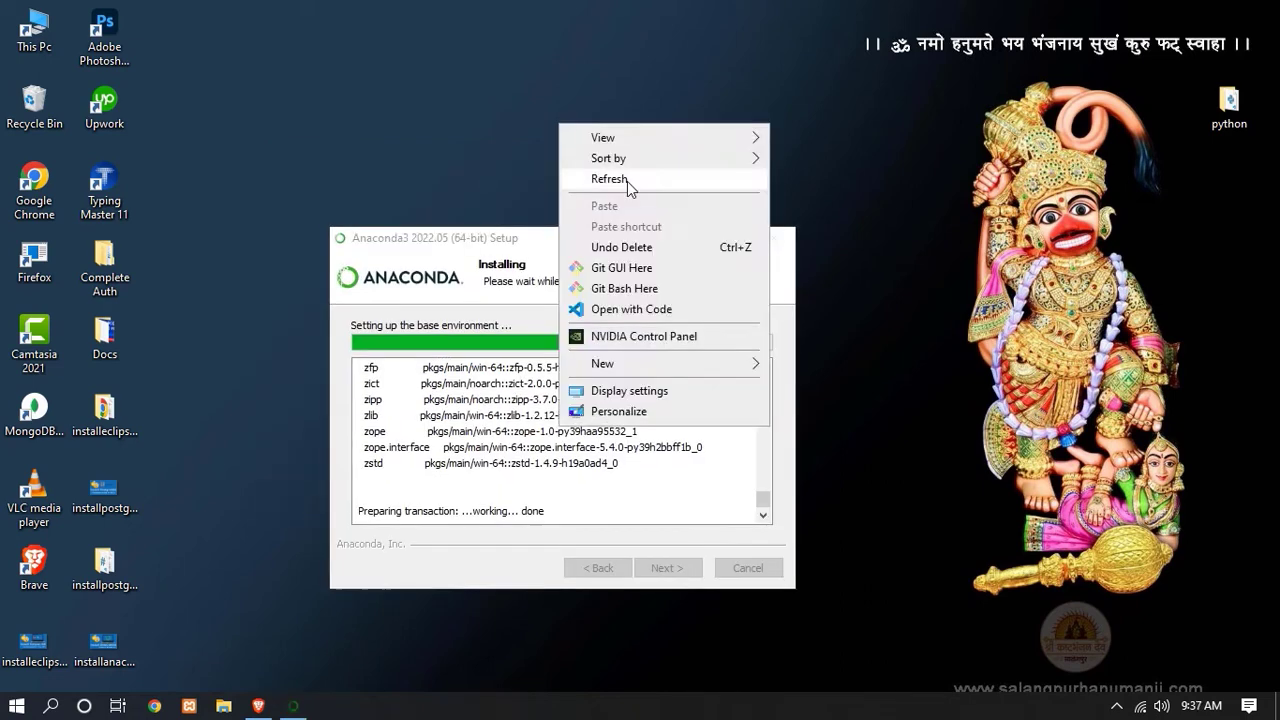
{"action": "left_click", "coordinate": [590, 80]}
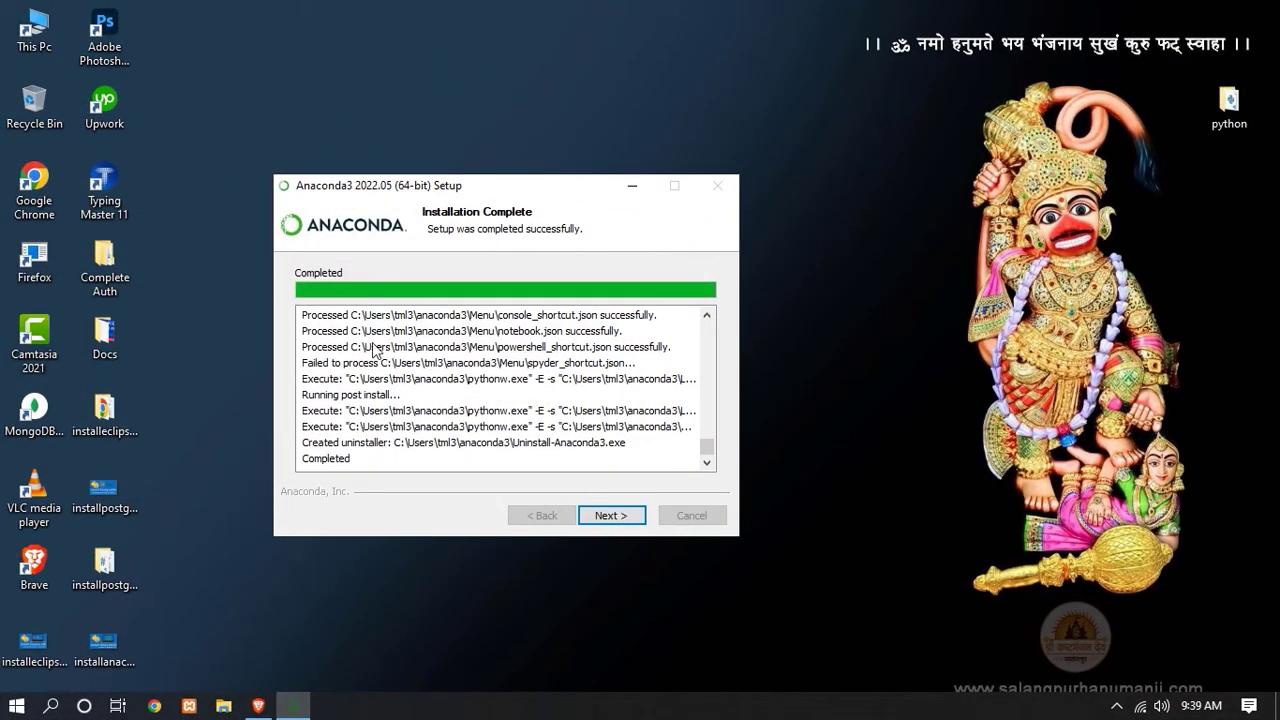
{"action": "mouse_move", "coordinate": [332, 284]}
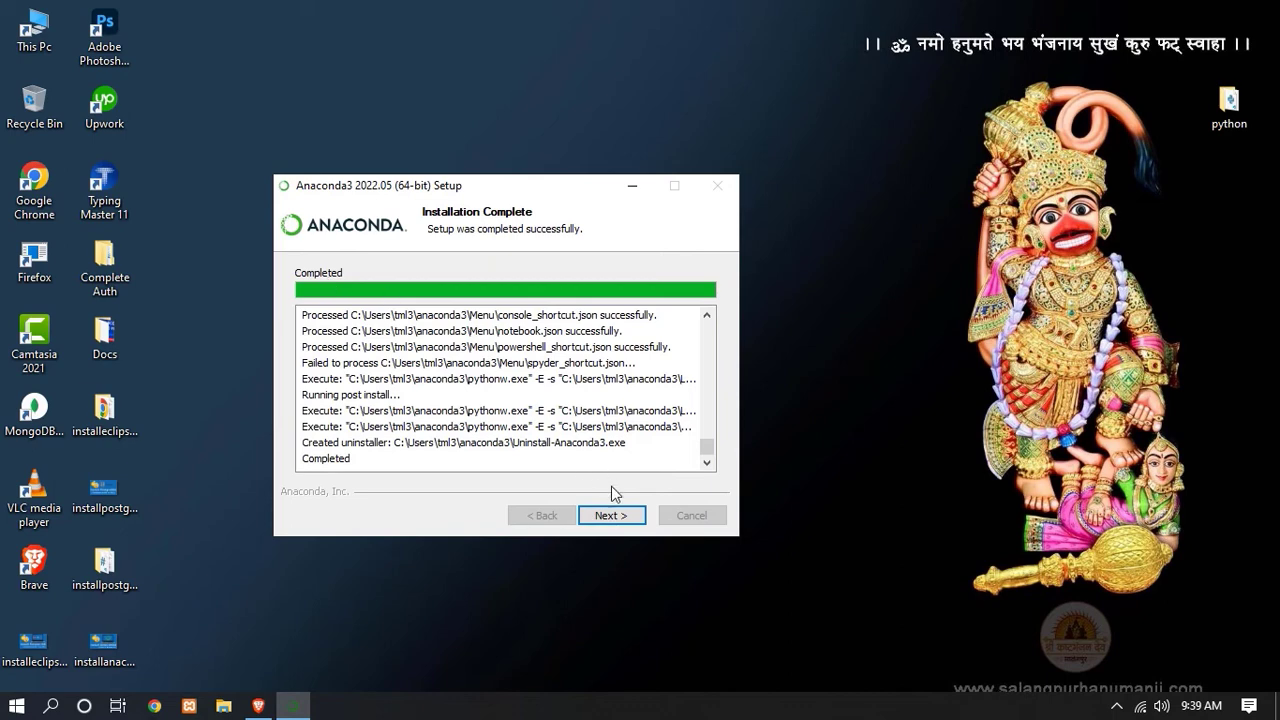
Pass the completion and DataSpell pages and finish setup with both tutorial checkboxes unchecked.
{"action": "left_click", "coordinate": [612, 516]}
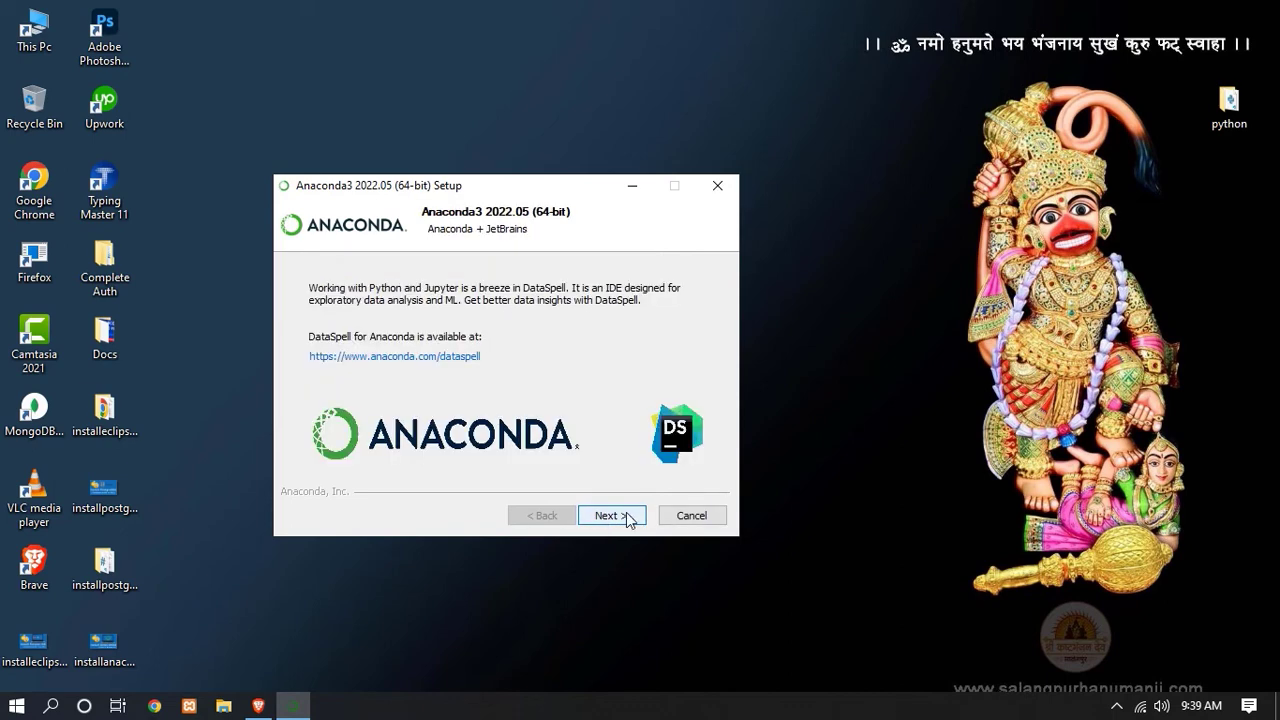
{"action": "left_click", "coordinate": [606, 516]}
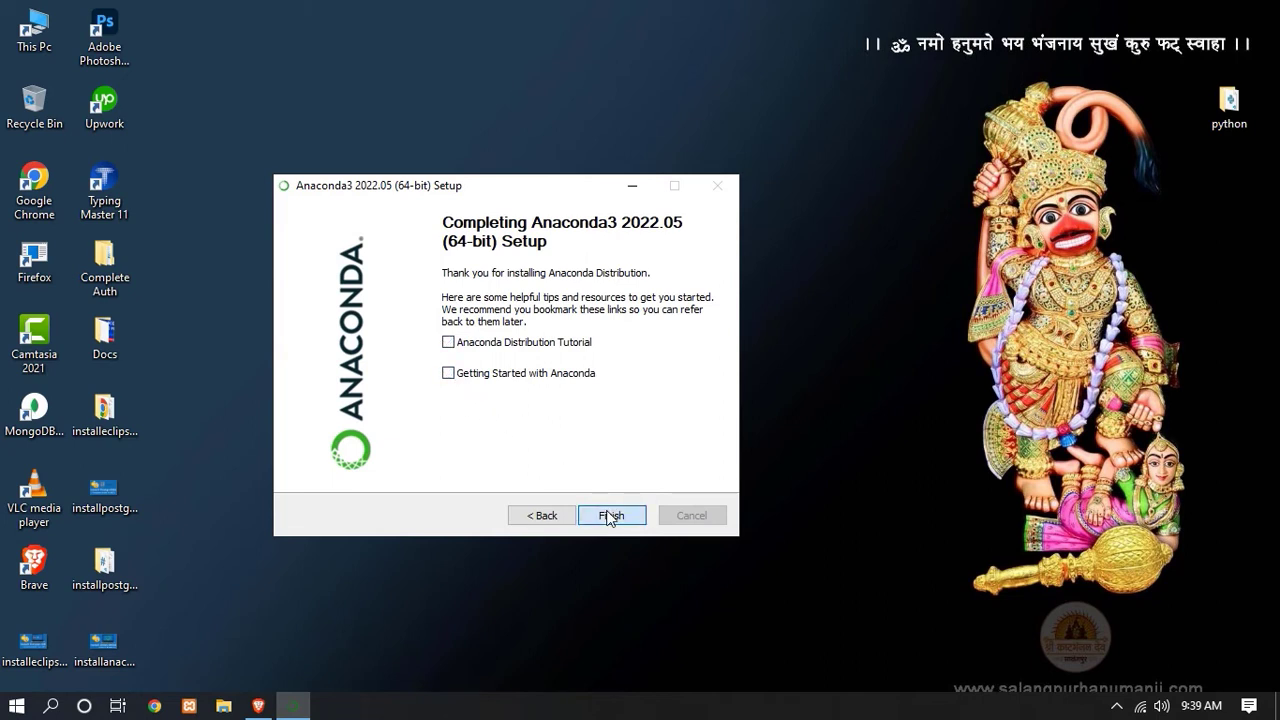
{"action": "left_click", "coordinate": [612, 514]}
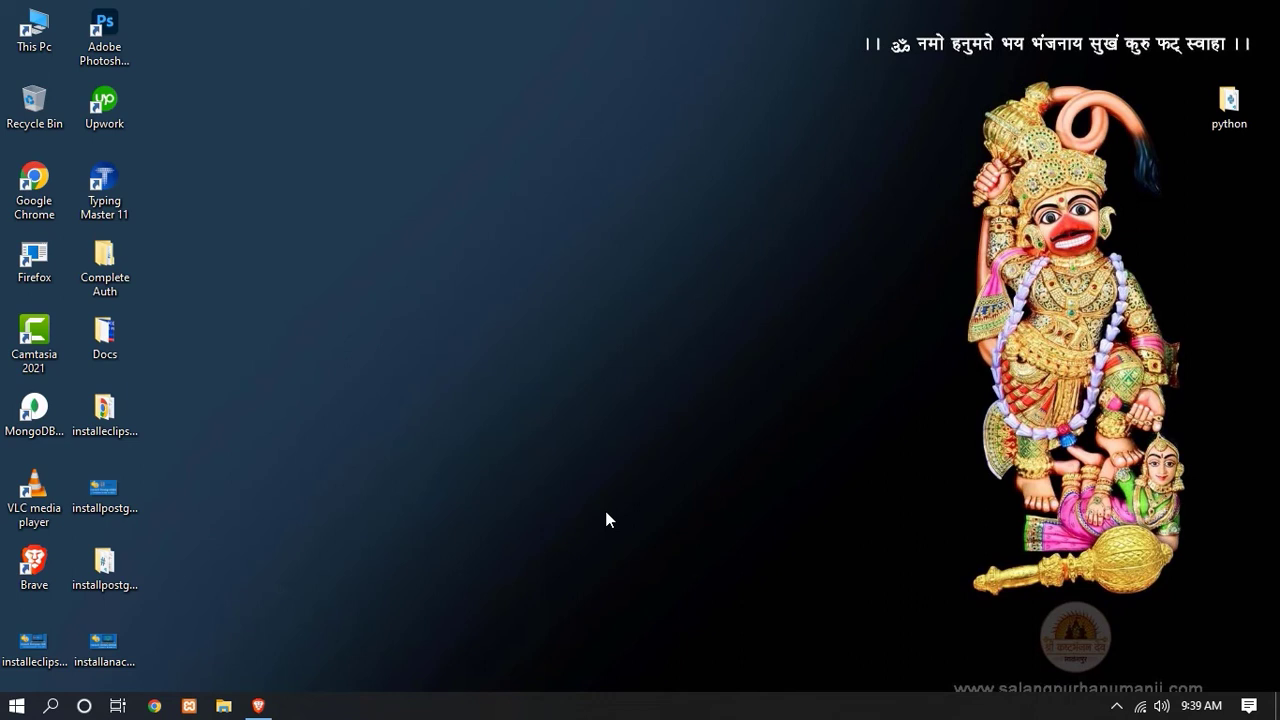
{"action": "mouse_move", "coordinate": [398, 382]}
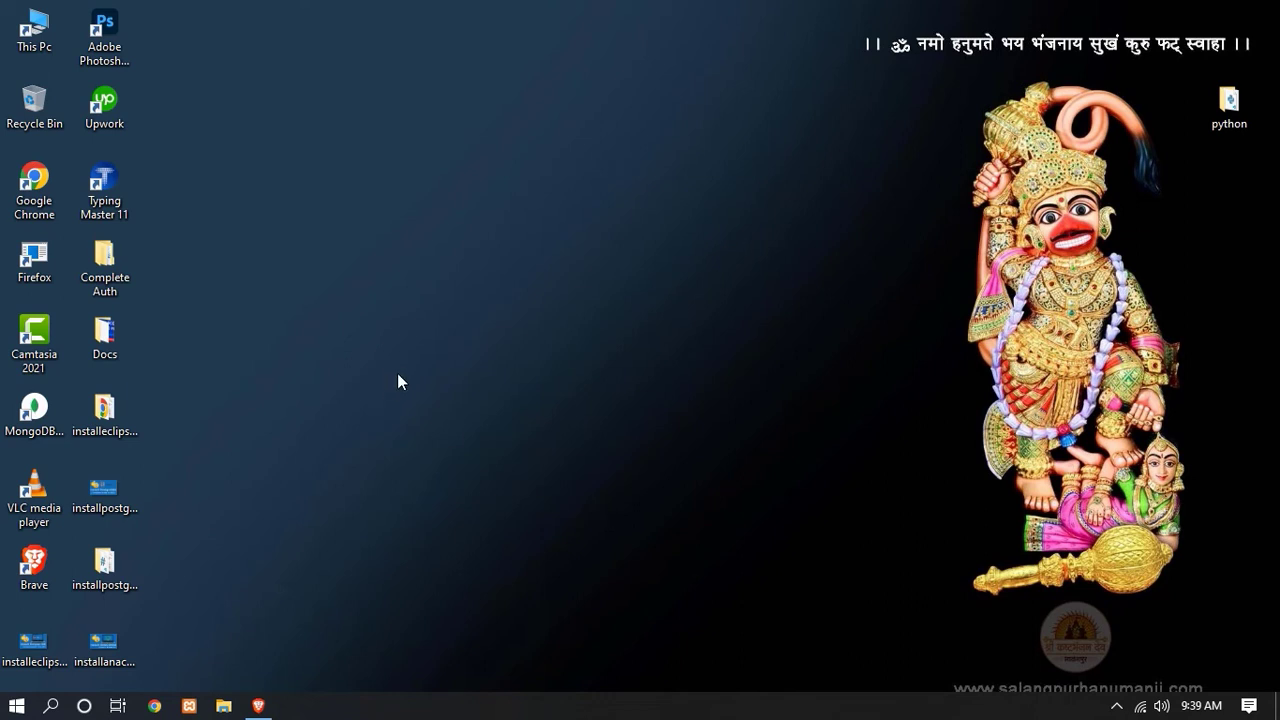
Search Windows for 'anaconda' and launch Anaconda Navigator (anaconda3) from the Apps results.
{"action": "left_click", "coordinate": [104, 644]}
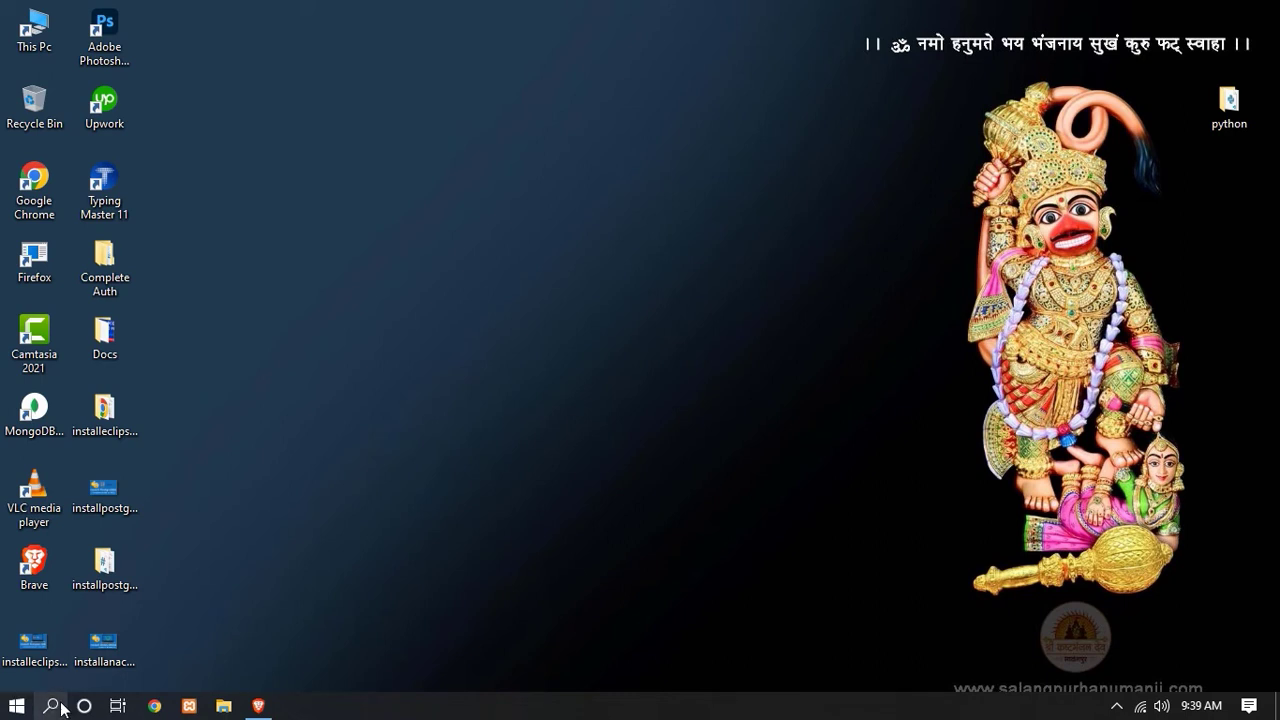
{"action": "left_click", "coordinate": [16, 704]}
{"action": "type", "text": "anaconda_project-0.10.2.dist-info"}
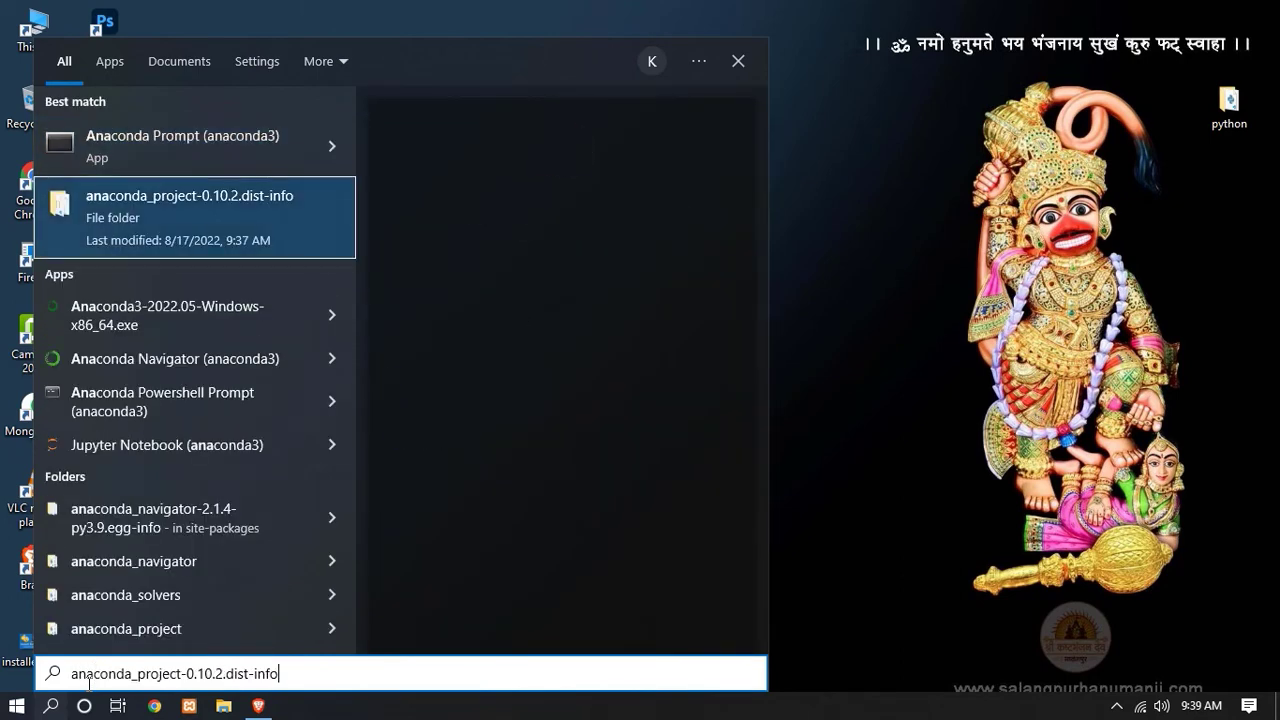
{"action": "left_click", "coordinate": [176, 358]}
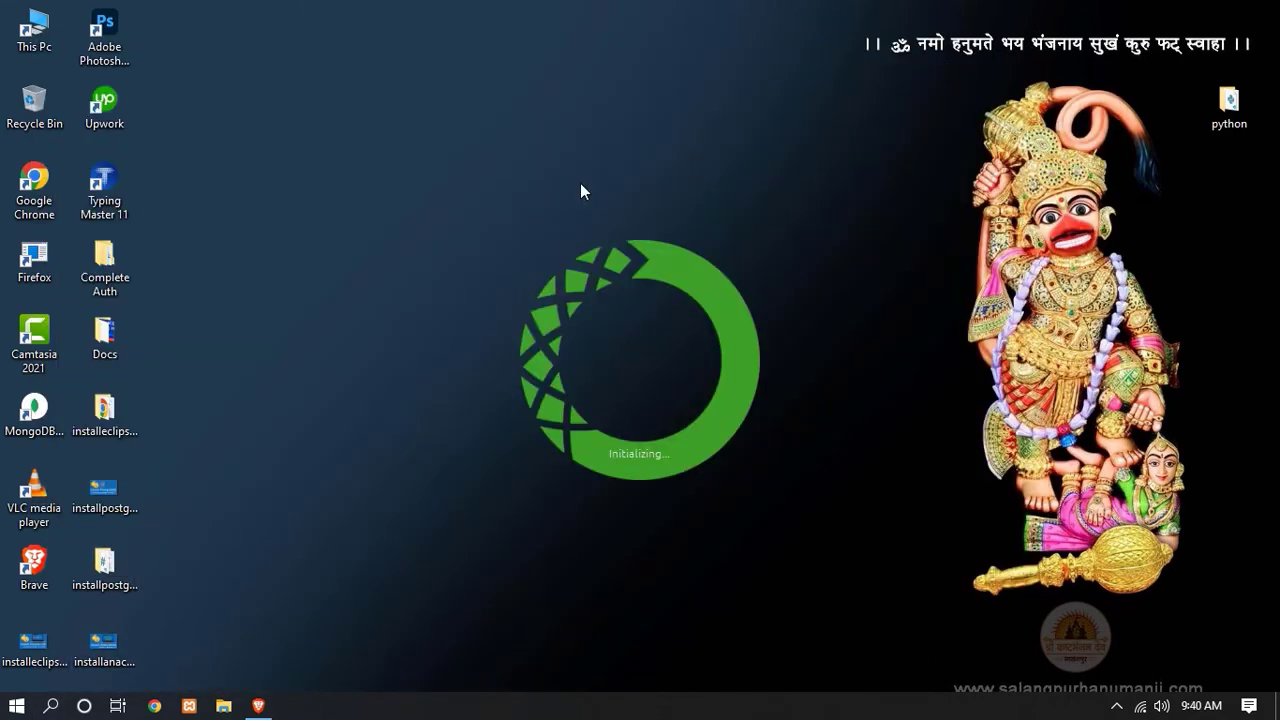
{"action": "mouse_move", "coordinate": [616, 288]}
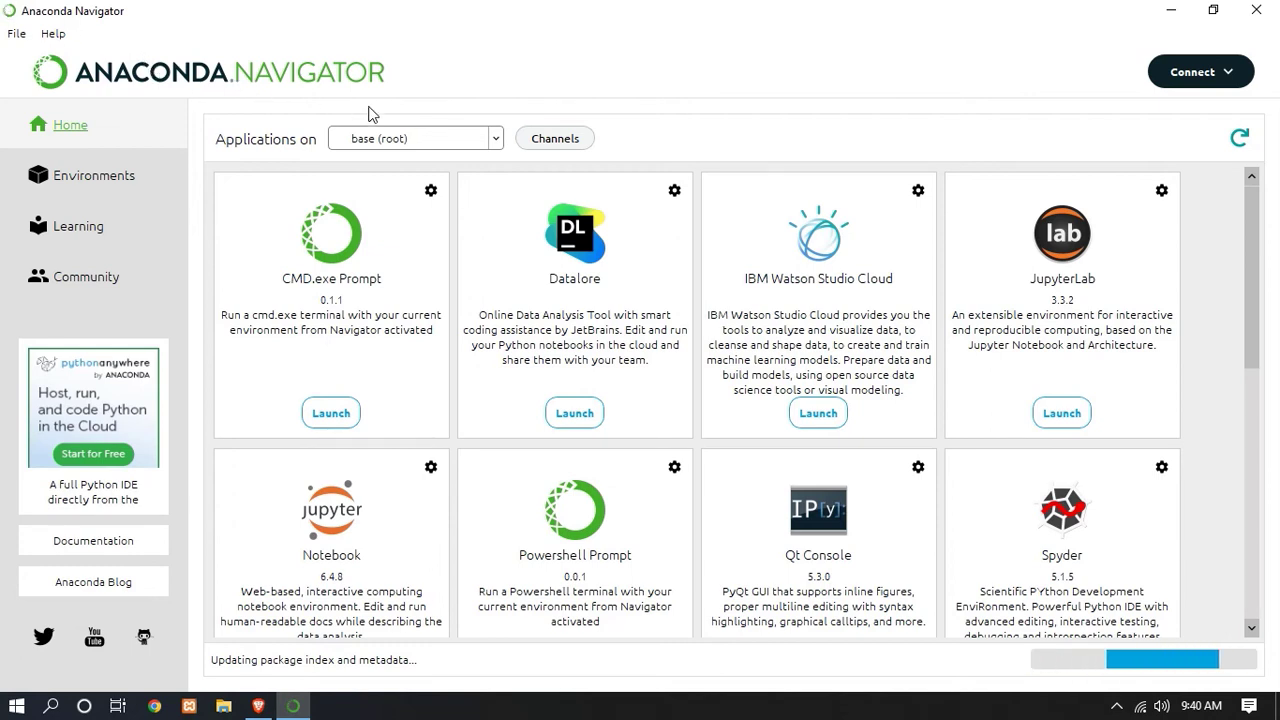
{"action": "mouse_move", "coordinate": [548, 220]}
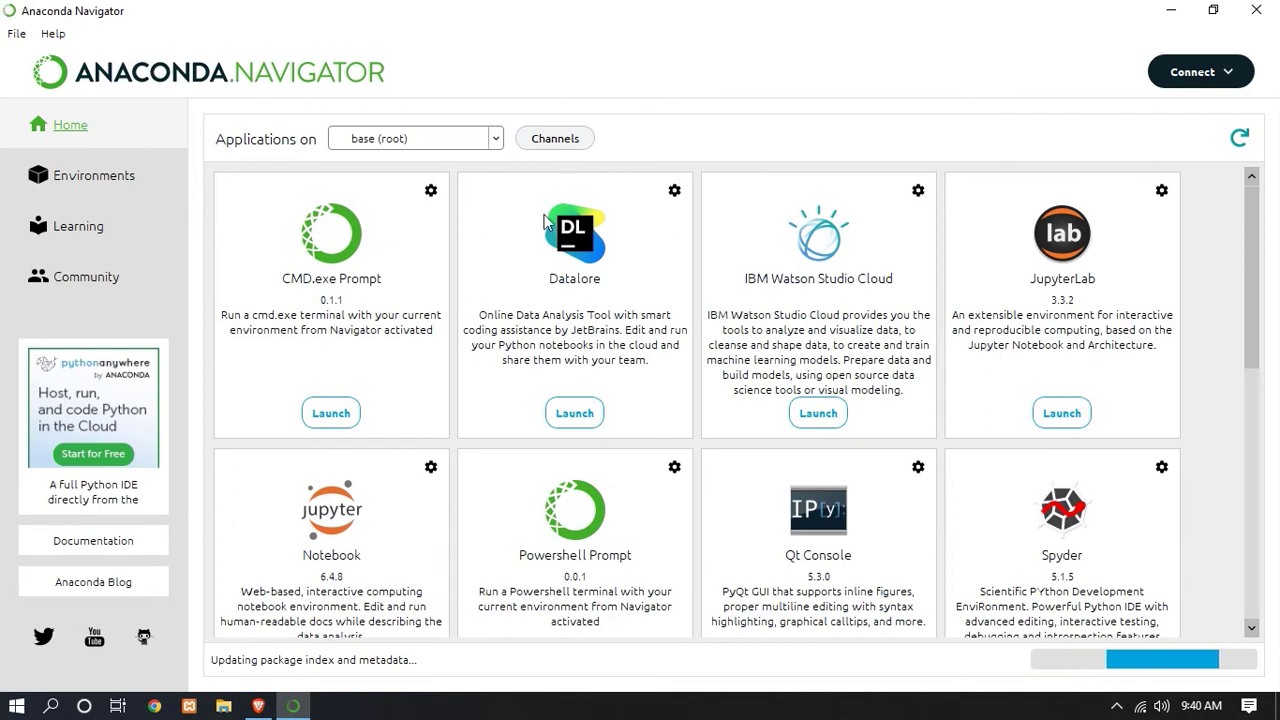
{"action": "mouse_move", "coordinate": [268, 130]}
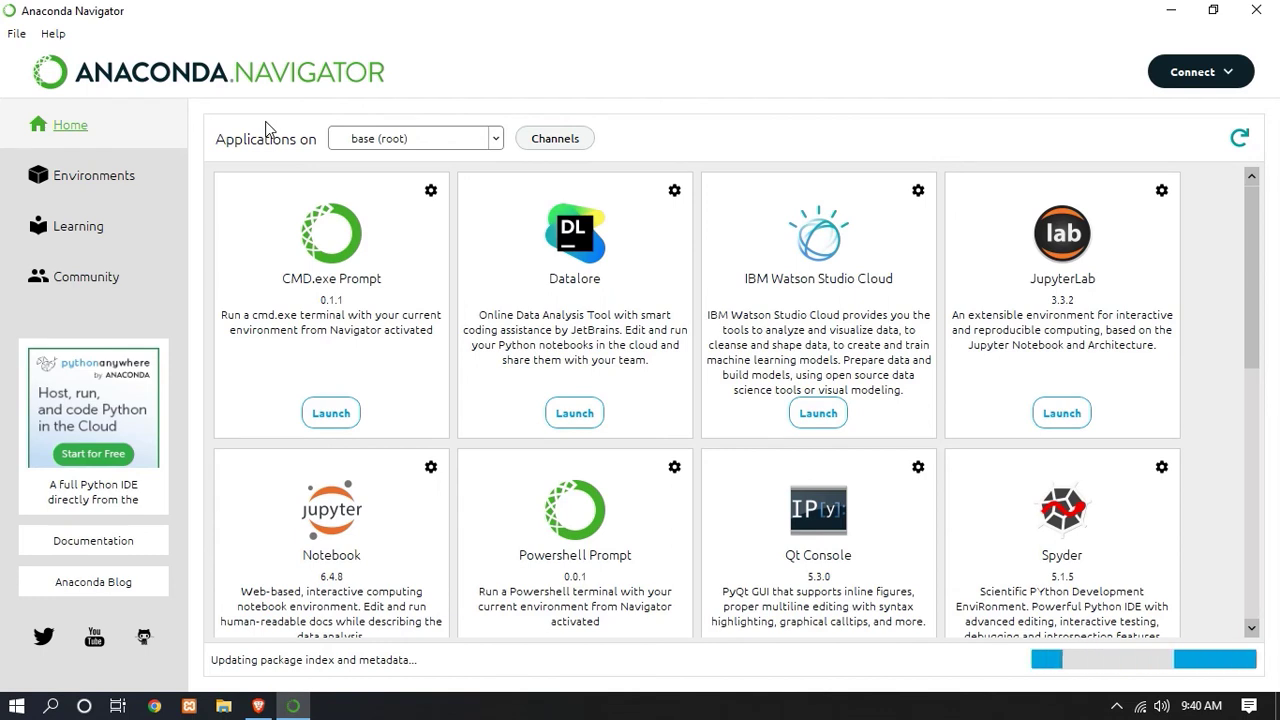
{"action": "mouse_move", "coordinate": [312, 298]}
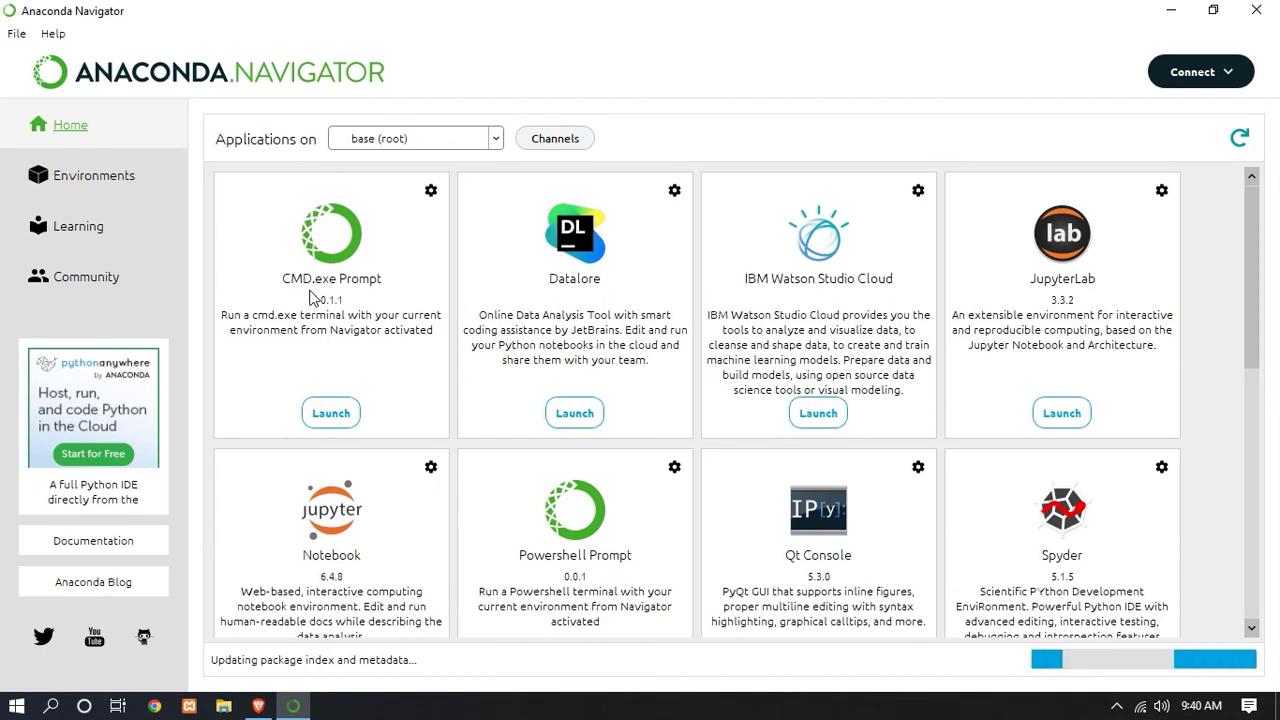
{"action": "mouse_move", "coordinate": [652, 292]}
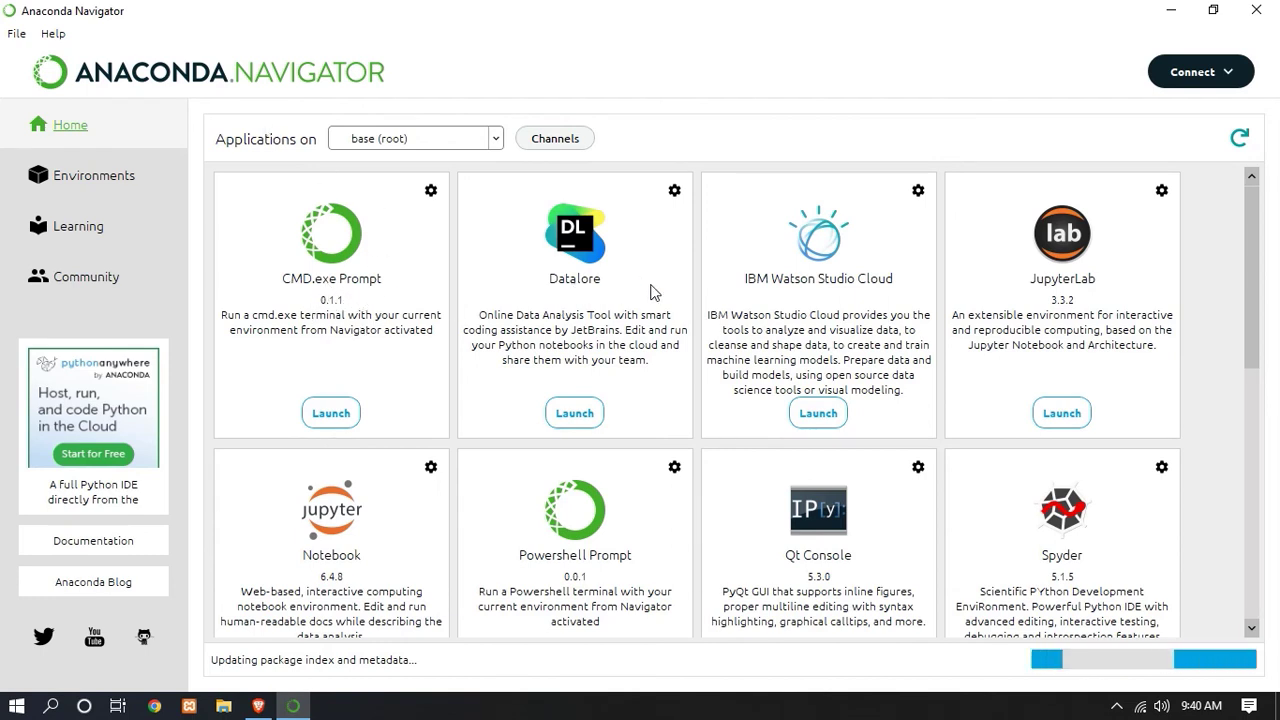
{"action": "mouse_move", "coordinate": [372, 552]}
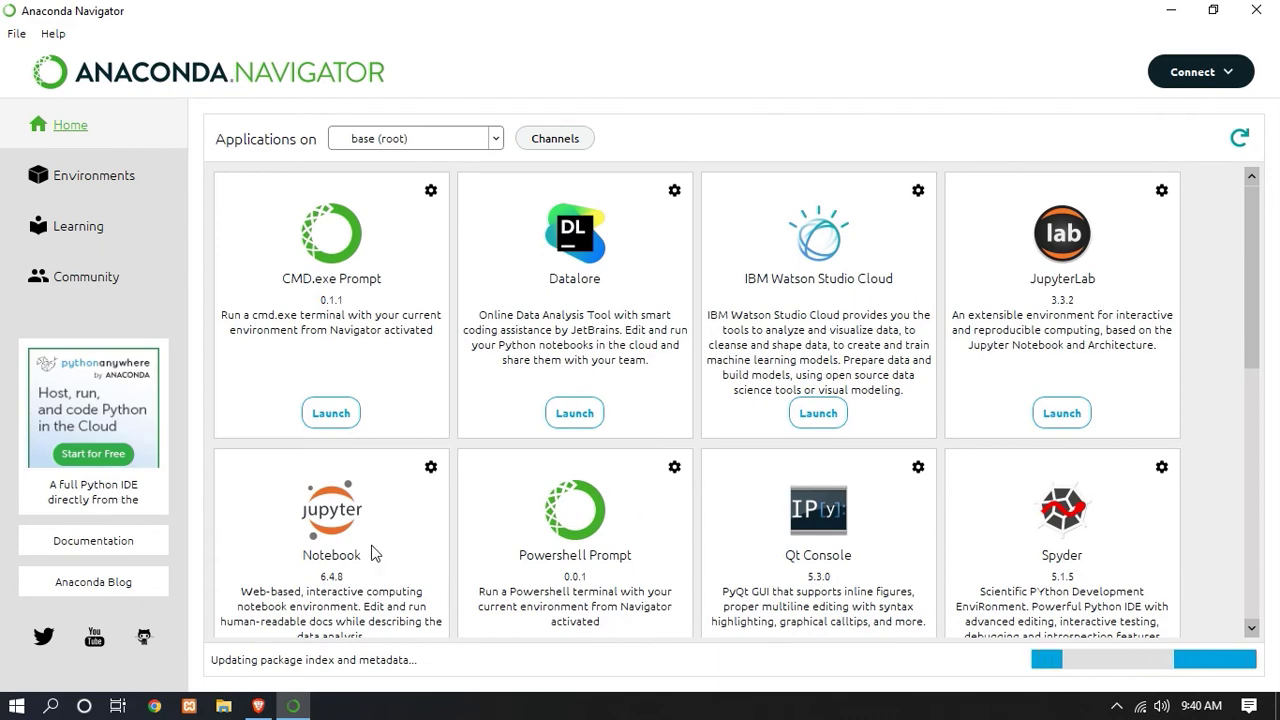
Browse the Home application tiles and launch the CMD.exe Prompt terminal.
{"action": "scroll", "scroll_direction": "down", "scroll_amount": 3}
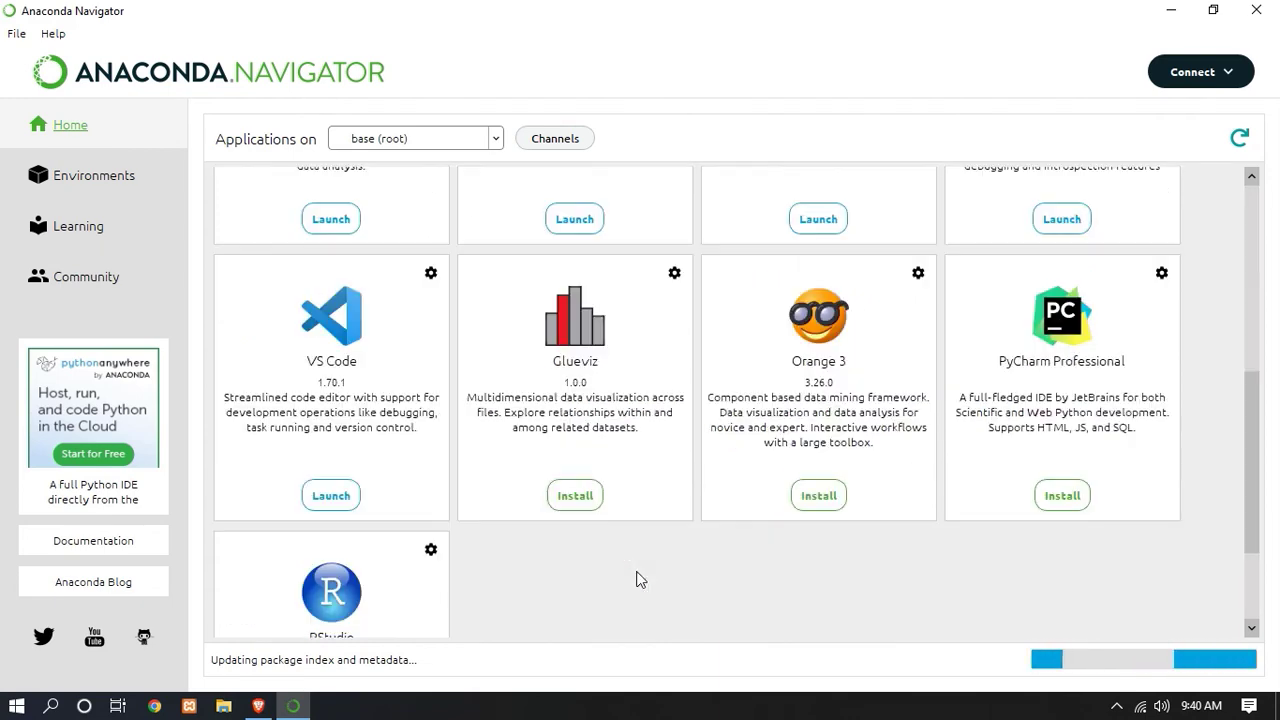
{"action": "scroll", "scroll_direction": "up", "scroll_amount": 3}
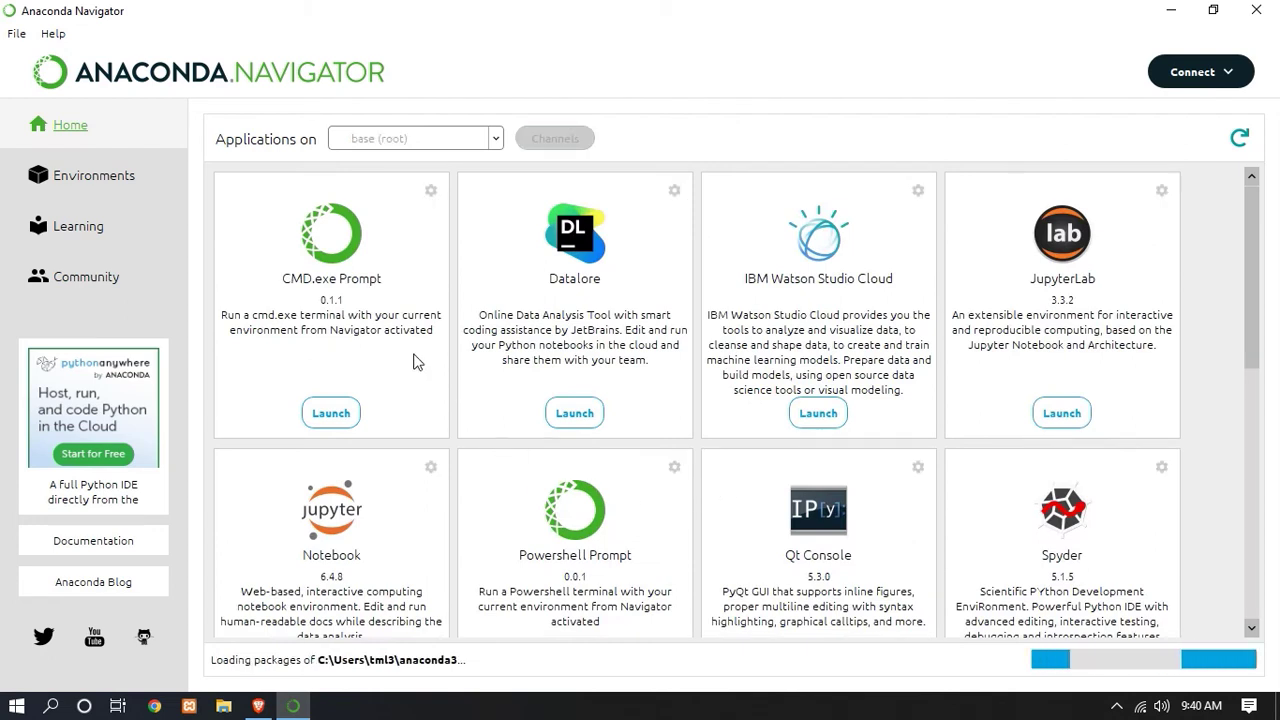
{"action": "mouse_move", "coordinate": [350, 318]}
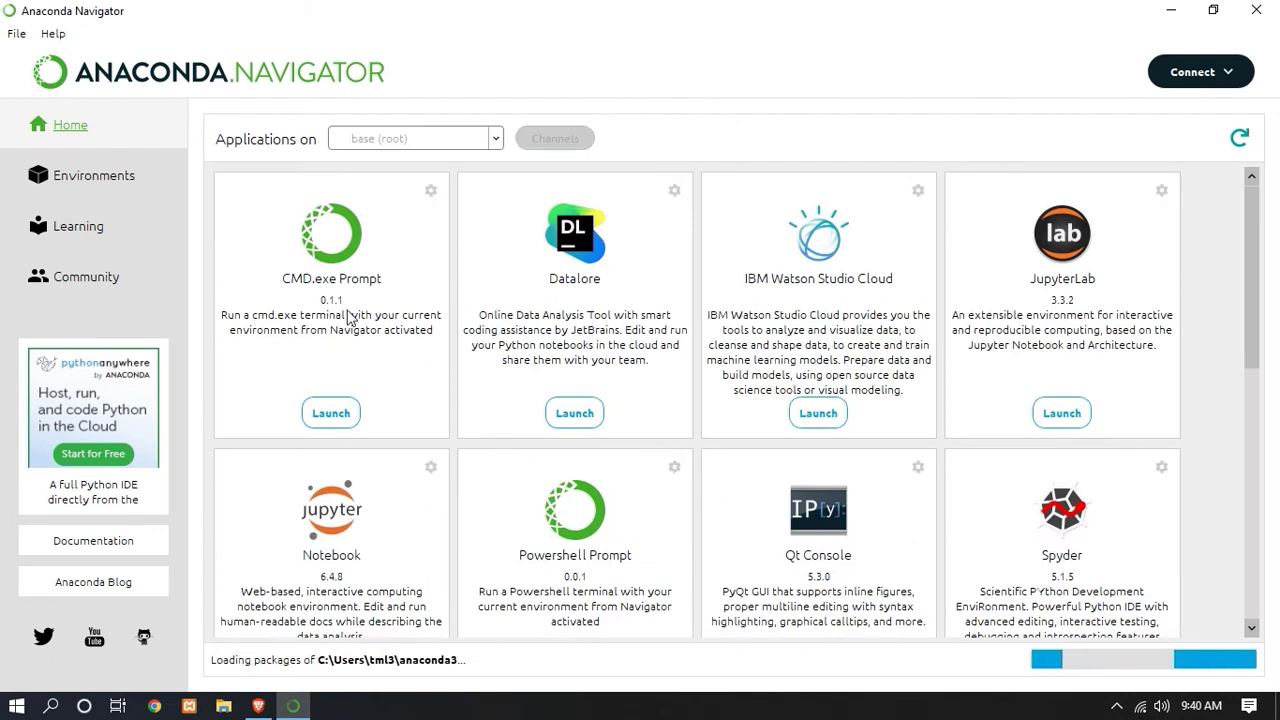
{"action": "left_click", "coordinate": [330, 412]}
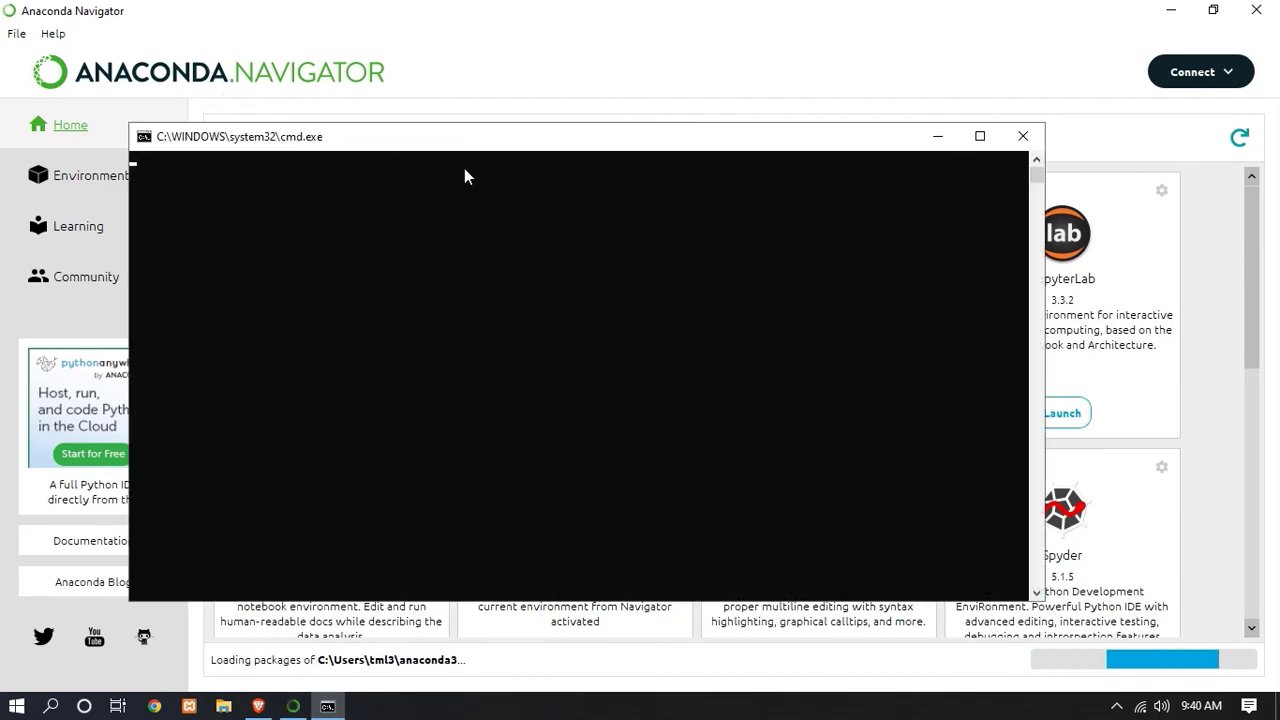